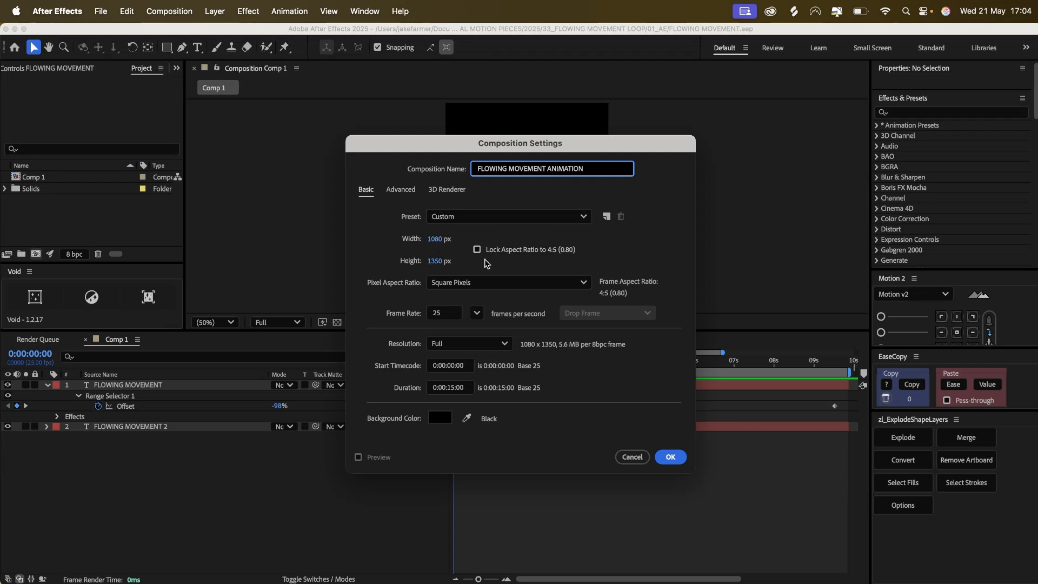
Set up composition FLOWING MOVEMENT ANIMATION at 1080×1350, 25 fps, duration 0:00:20:00.
{"action": "left_click", "coordinate": [444, 313]}
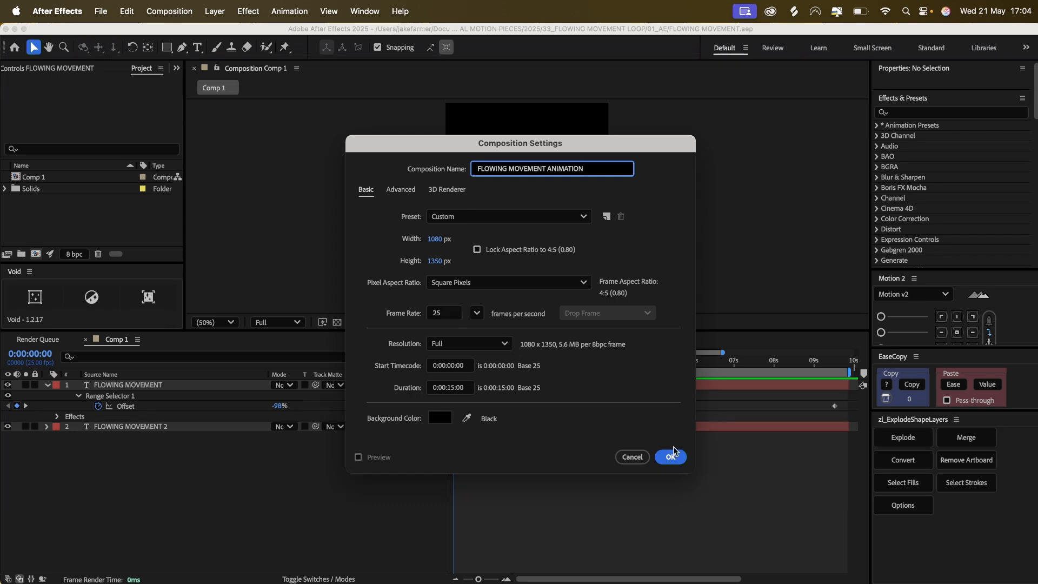
{"action": "left_click", "coordinate": [450, 387]}
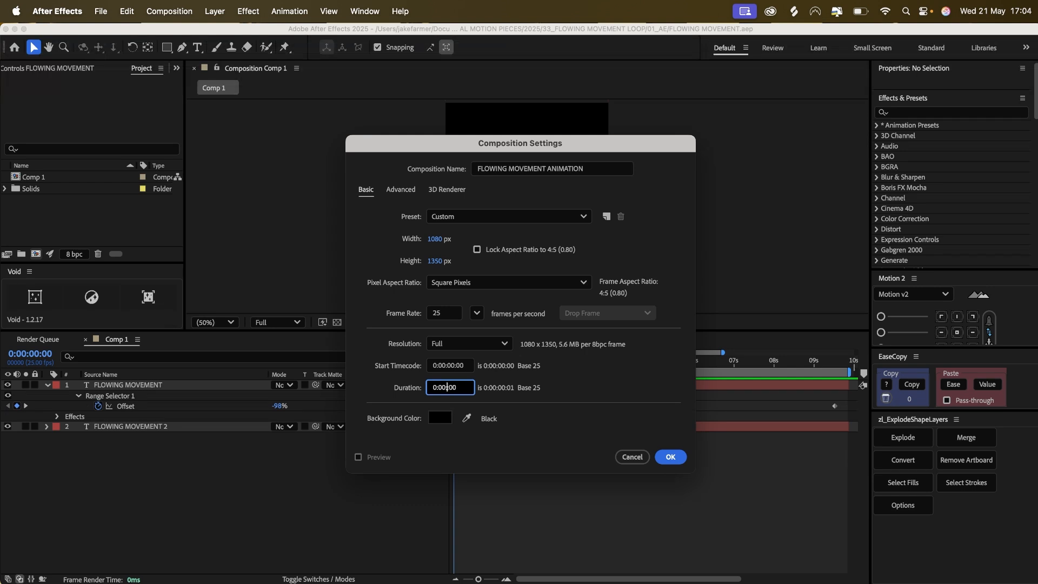
{"action": "type", "text": "0:00:15:00"}
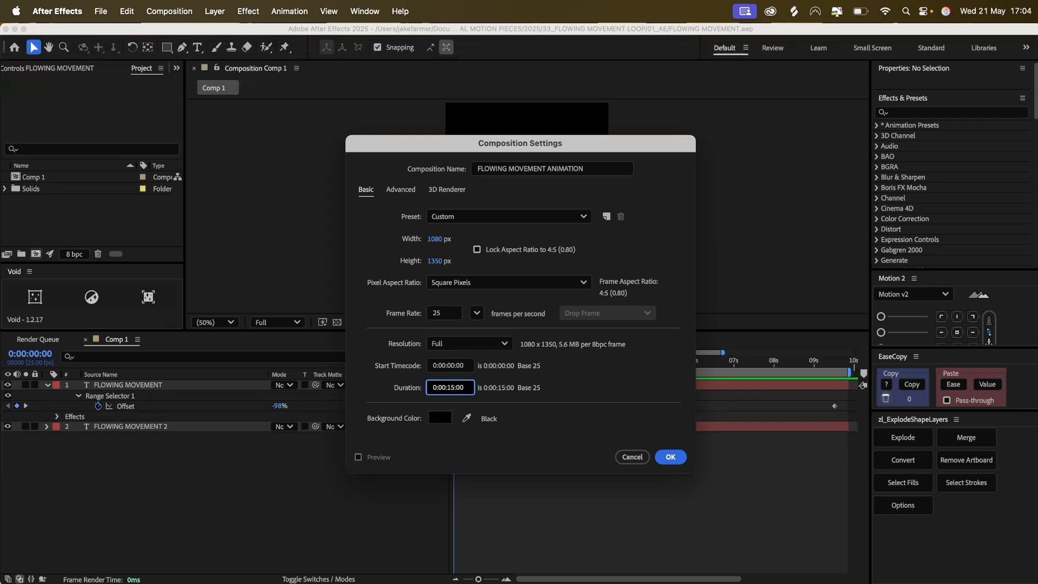
{"action": "type", "text": "0:00:10:00"}
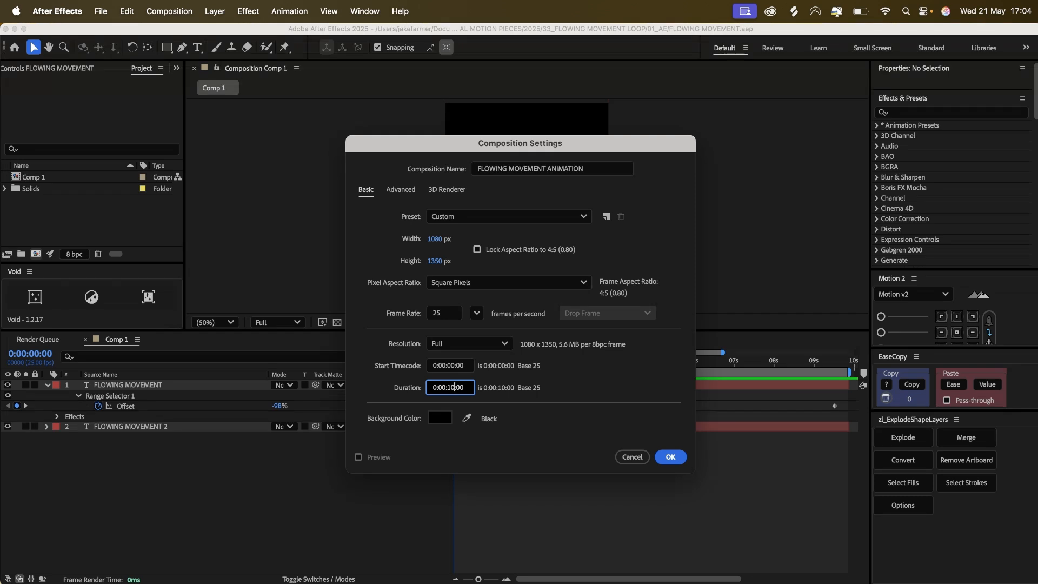
{"action": "type", "text": "0:00:20:00"}
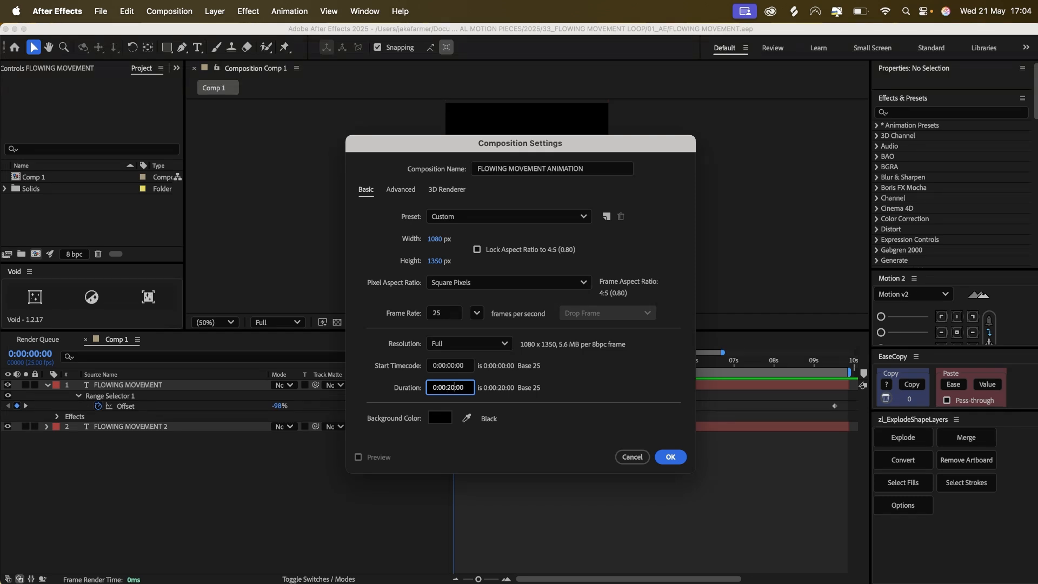
{"action": "left_click", "coordinate": [670, 457]}
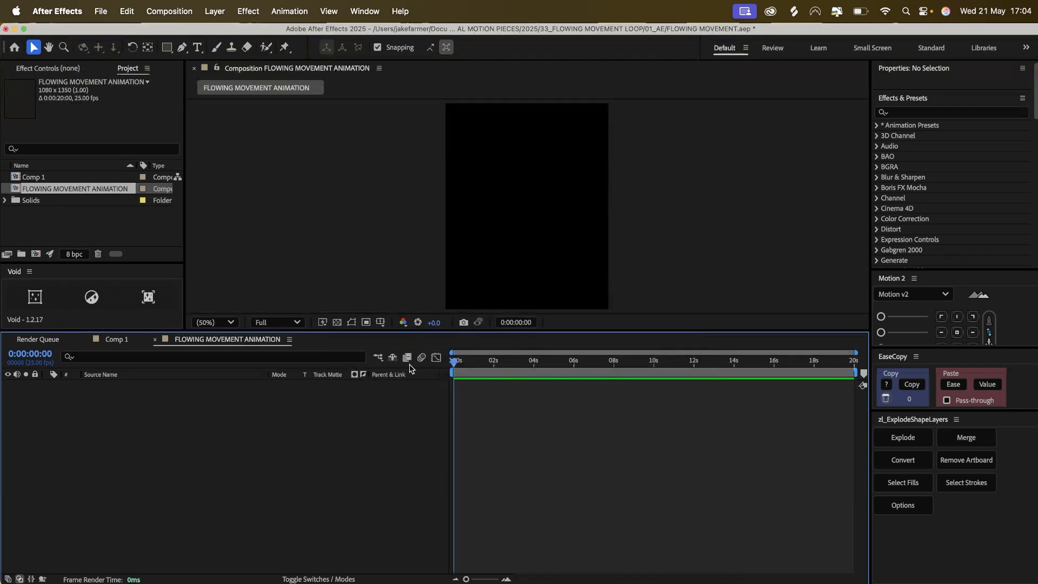
{"action": "mouse_move", "coordinate": [373, 245]}
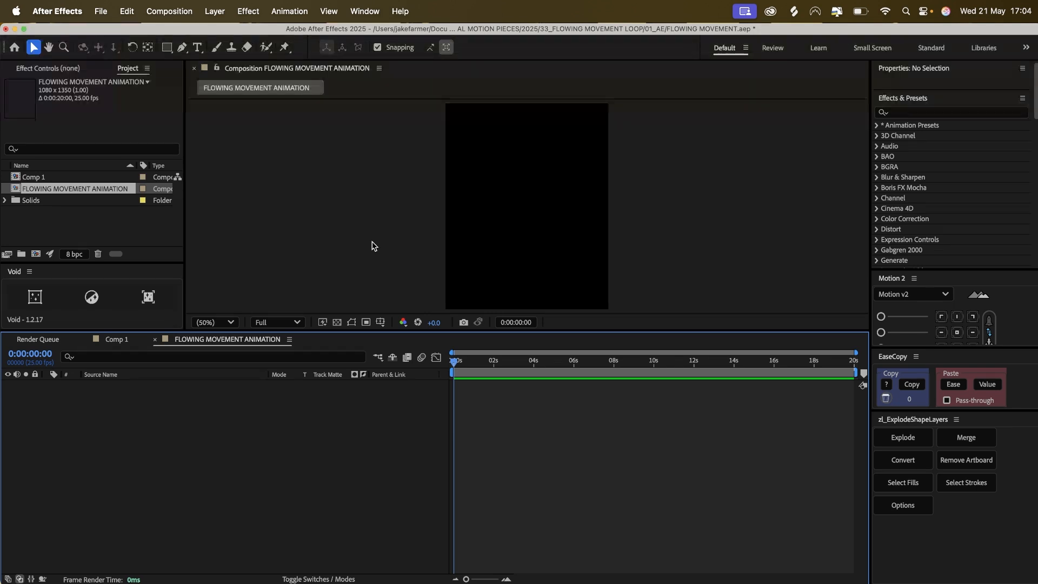
Type the white FLOWING MOVEMENT title and move it to the bottom of the frame.
{"action": "left_click", "coordinate": [197, 47]}
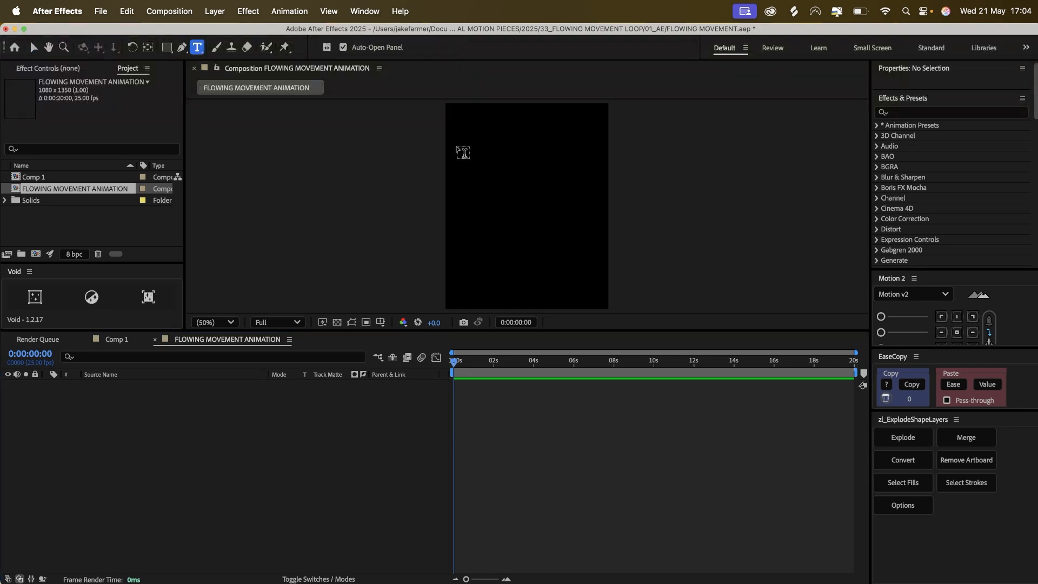
{"action": "left_click_drag", "start_coordinate": [457, 136], "coordinate": [609, 285]}
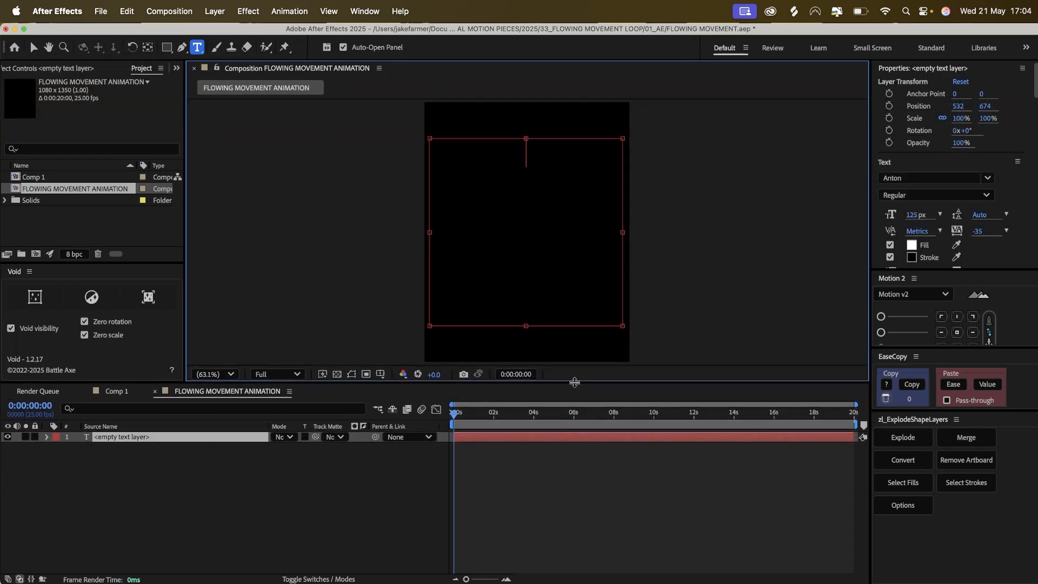
{"action": "type", "text": "FLOWING"}
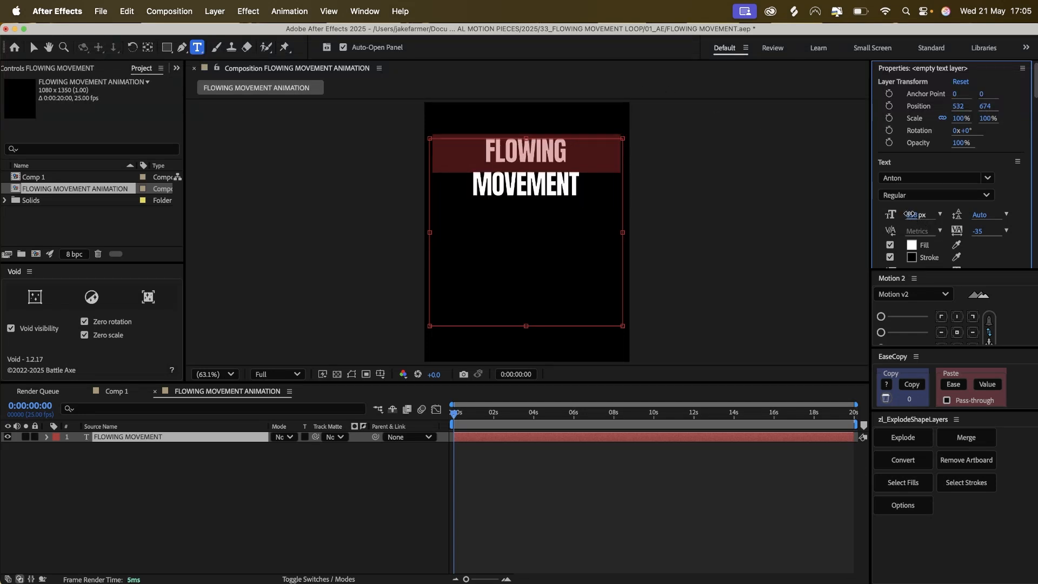
{"action": "left_click", "coordinate": [37, 46]}
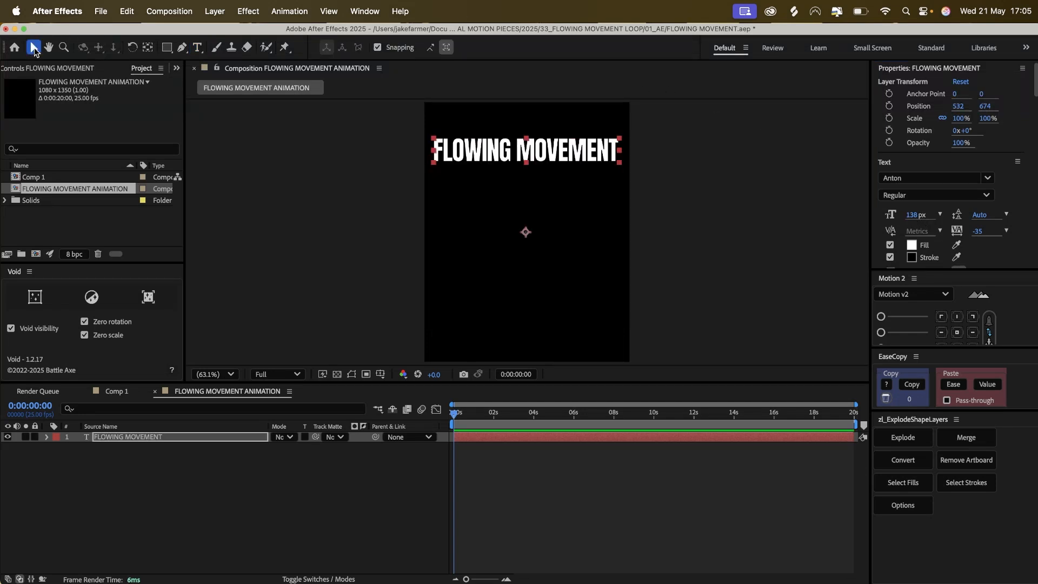
{"action": "left_click", "coordinate": [957, 333]}
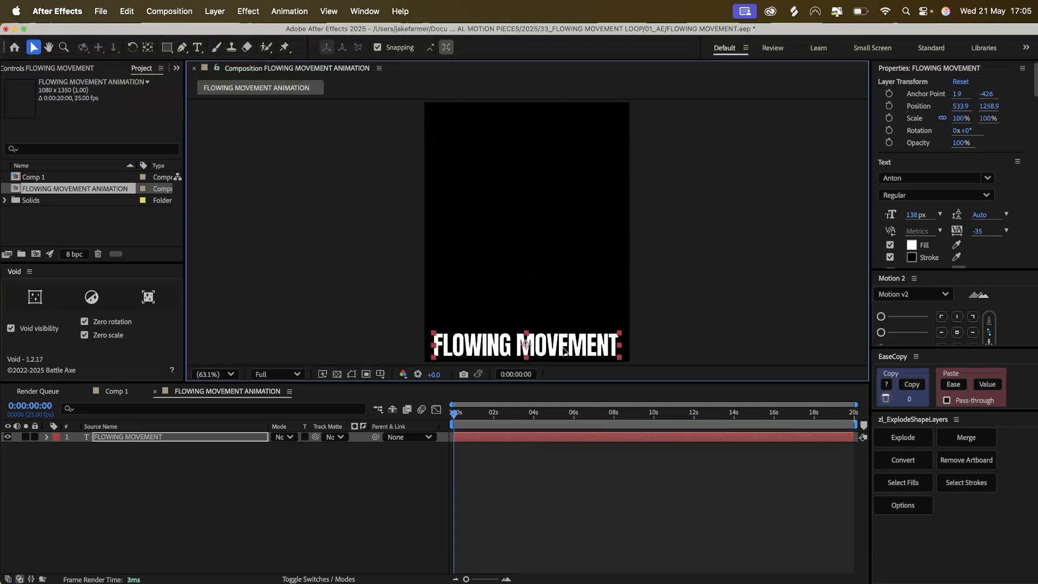
Add a Position animator of 0,-1200 to the title, keyframing Offset at -100%.
{"action": "left_click", "coordinate": [48, 436]}
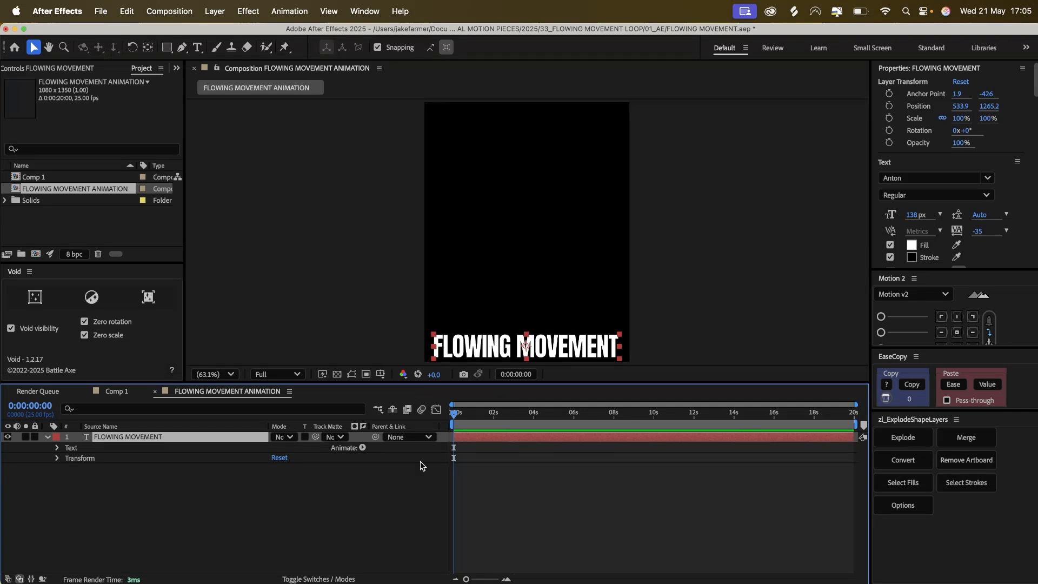
{"action": "left_click", "coordinate": [362, 447]}
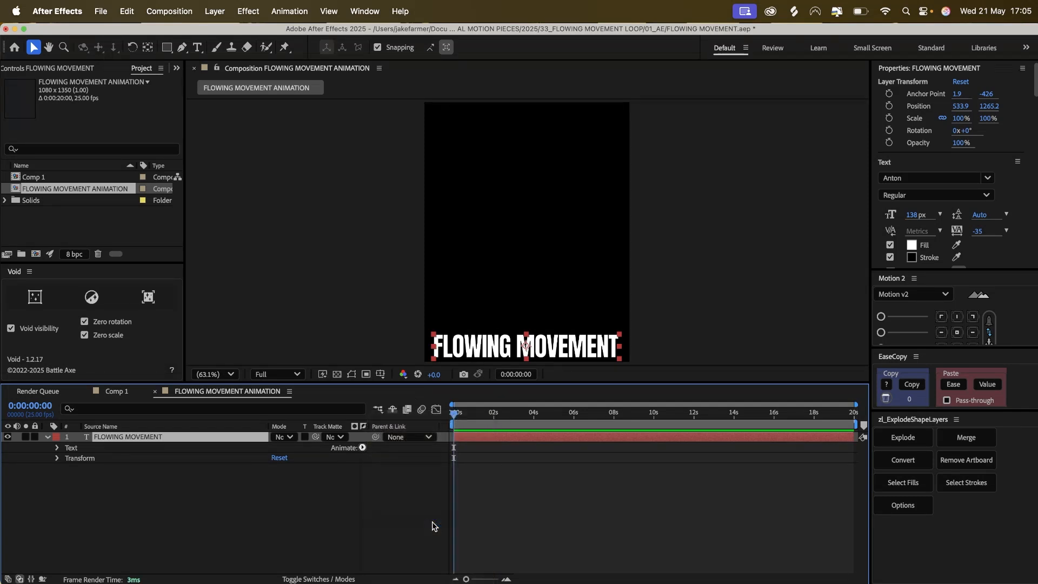
{"action": "left_click", "coordinate": [57, 447]}
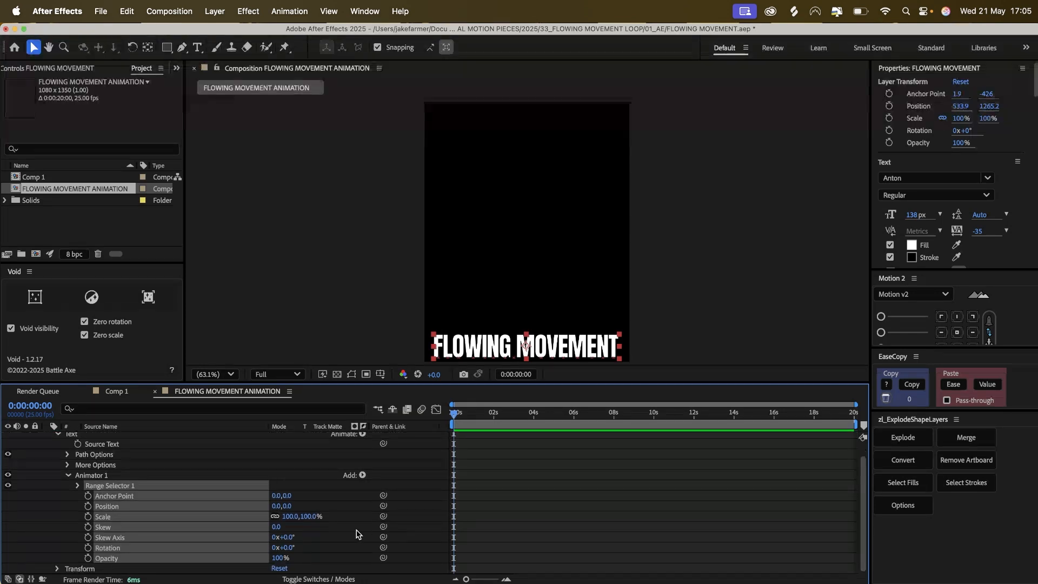
{"action": "mouse_move", "coordinate": [162, 491]}
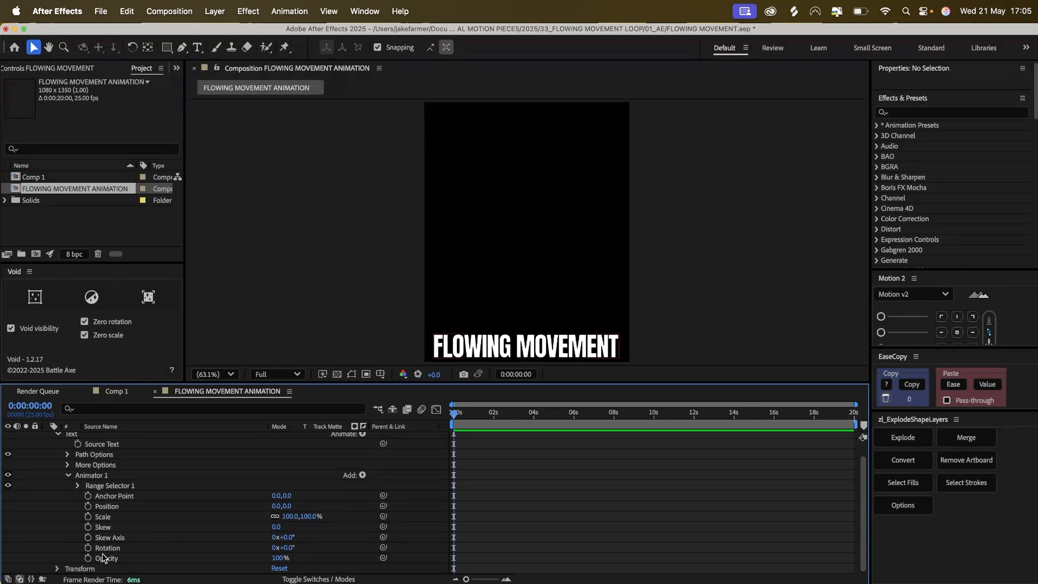
{"action": "mouse_move", "coordinate": [170, 525]}
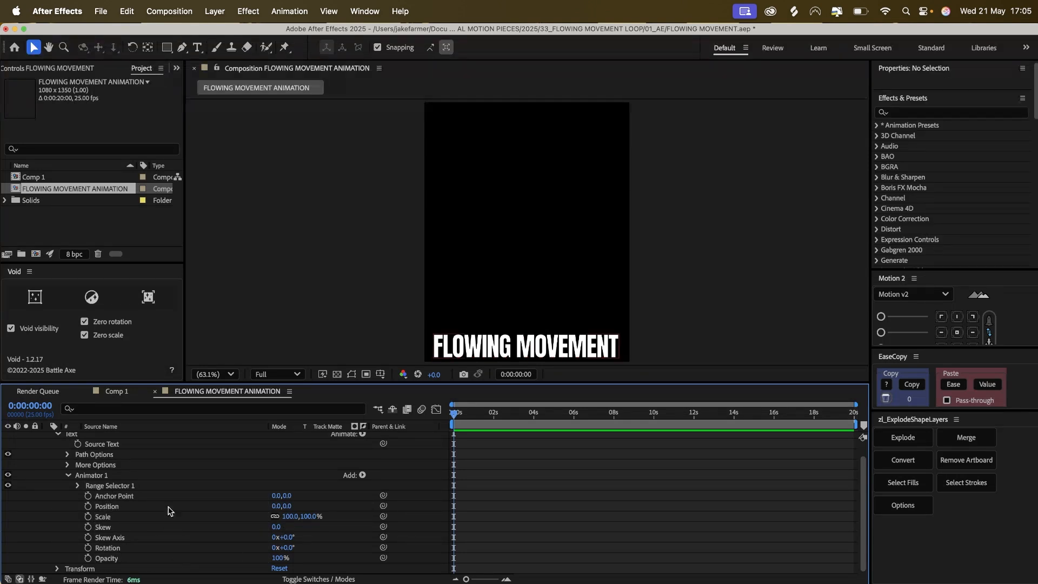
{"action": "mouse_move", "coordinate": [110, 523]}
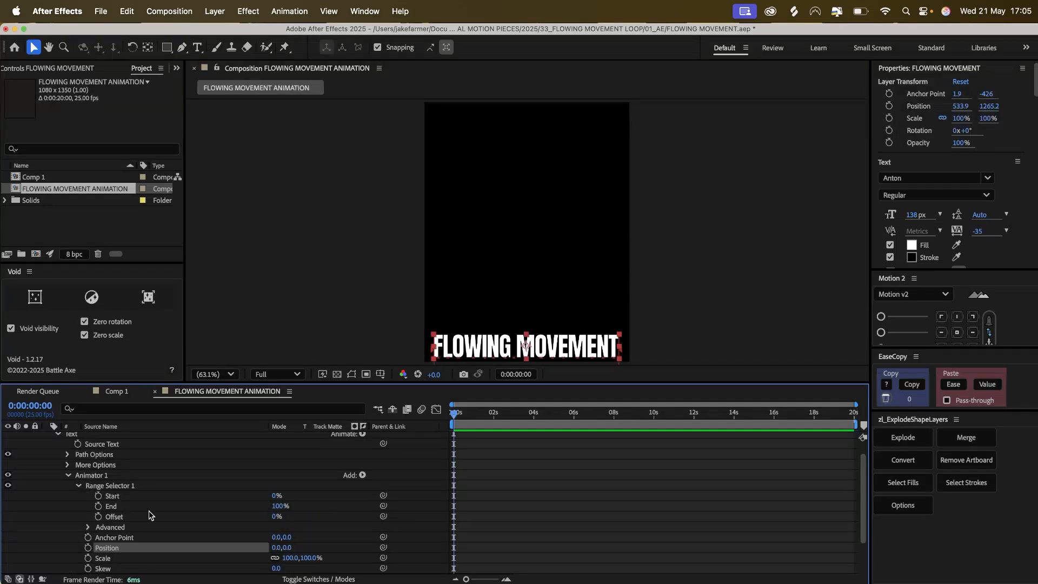
{"action": "mouse_move", "coordinate": [275, 519]}
{"action": "type", "text": "-120"}
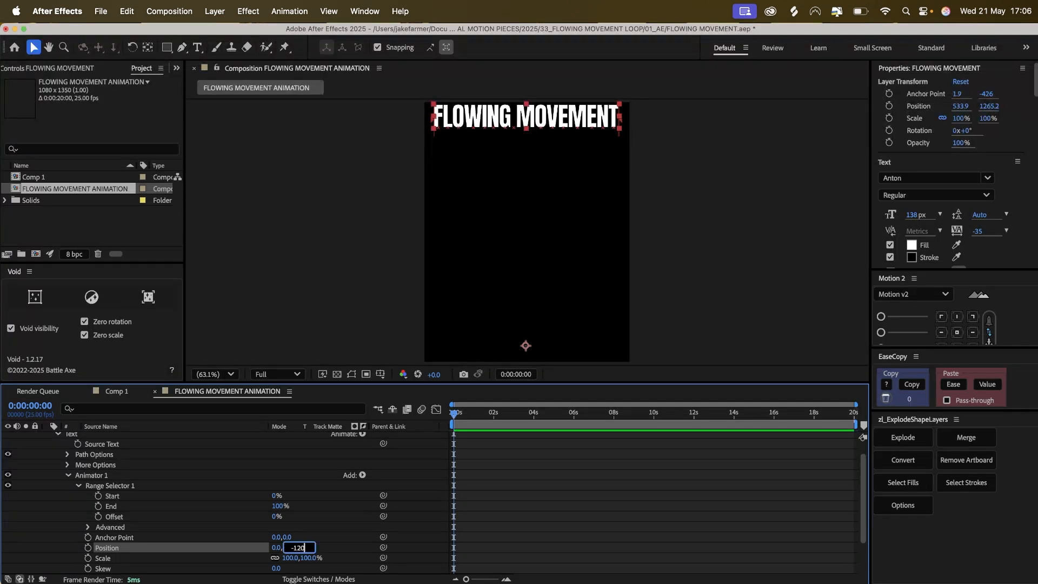
{"action": "key", "text": "Enter"}
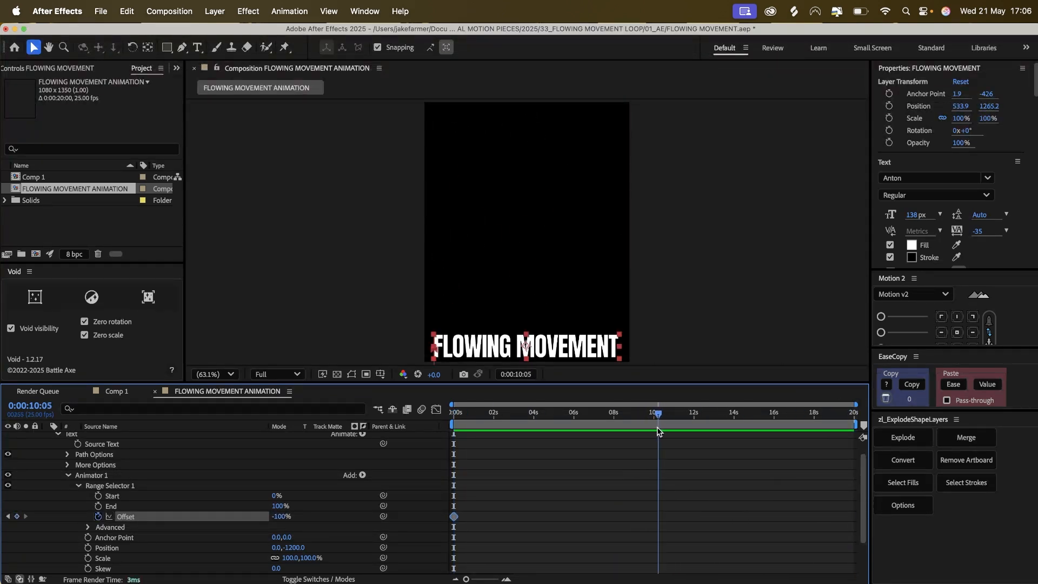
Add a second Offset keyframe near 10 seconds and preview the rising letters.
{"action": "left_click", "coordinate": [654, 413]}
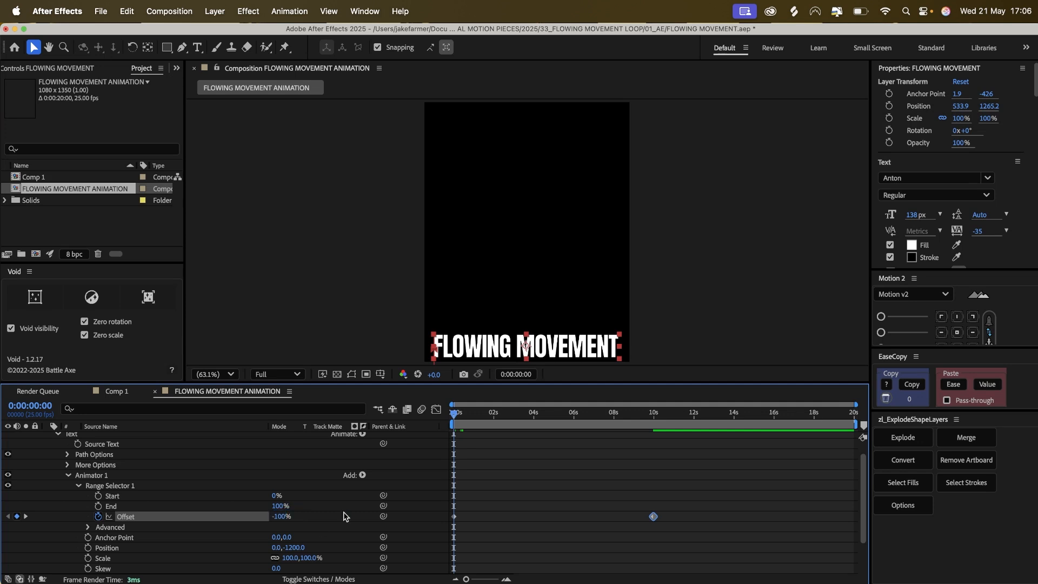
{"action": "left_click", "coordinate": [653, 423]}
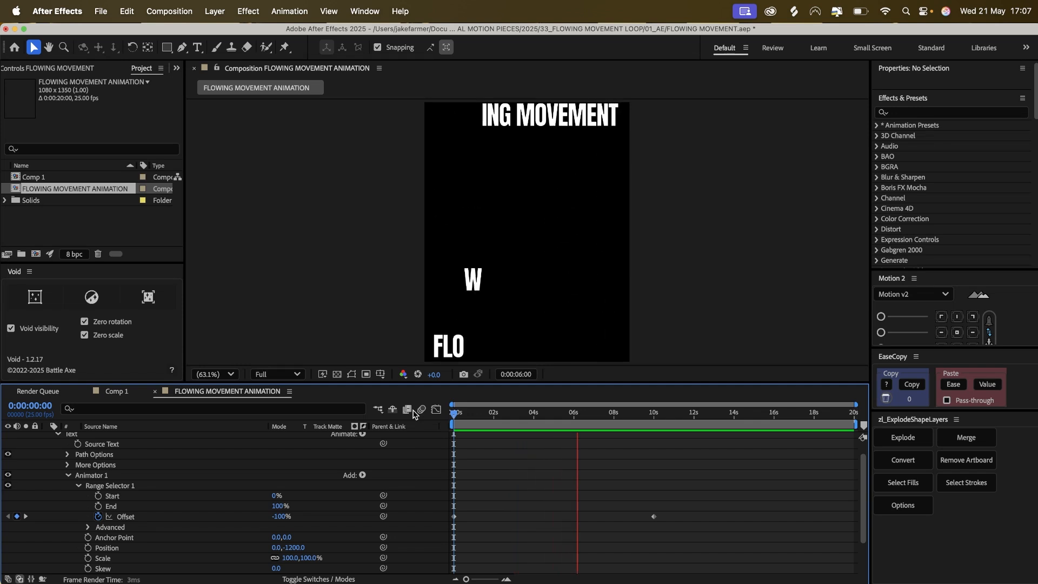
{"action": "left_click_drag", "start_coordinate": [575, 404], "coordinate": [615, 404]}
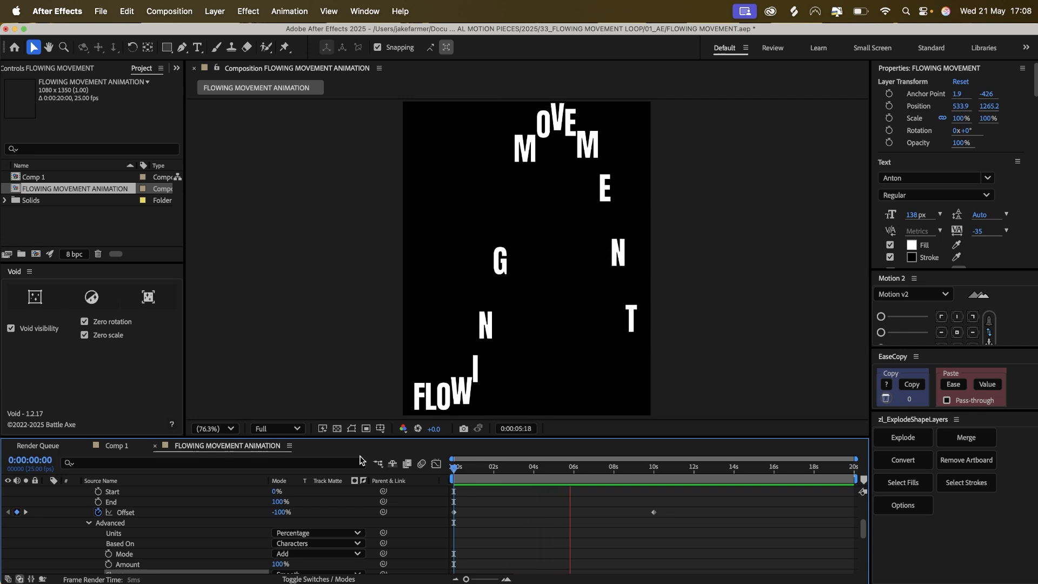
Change the range units and set the animator position to 0,-1340.
{"action": "left_click", "coordinate": [611, 488]}
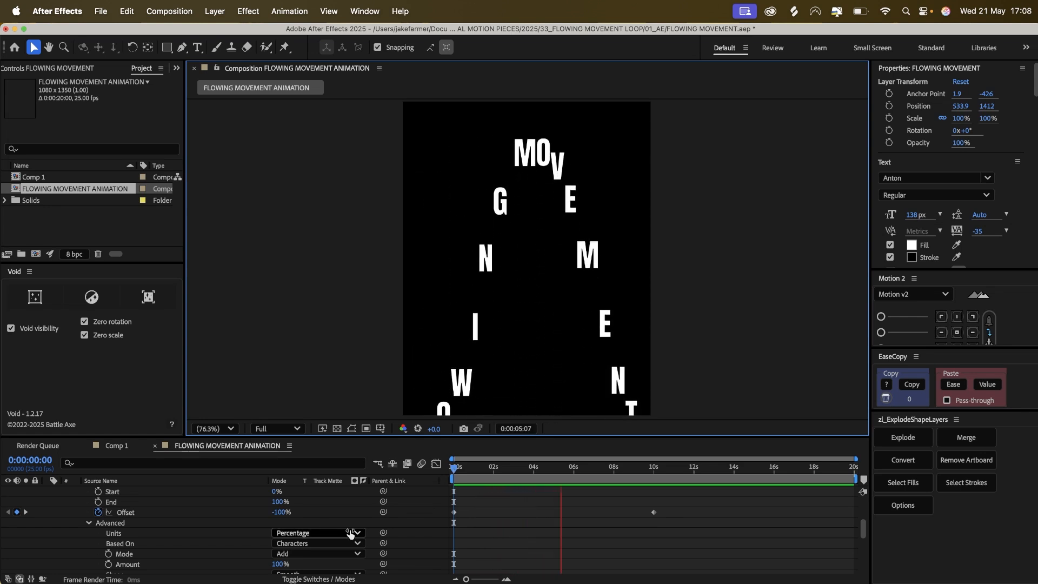
{"action": "left_click", "coordinate": [586, 467]}
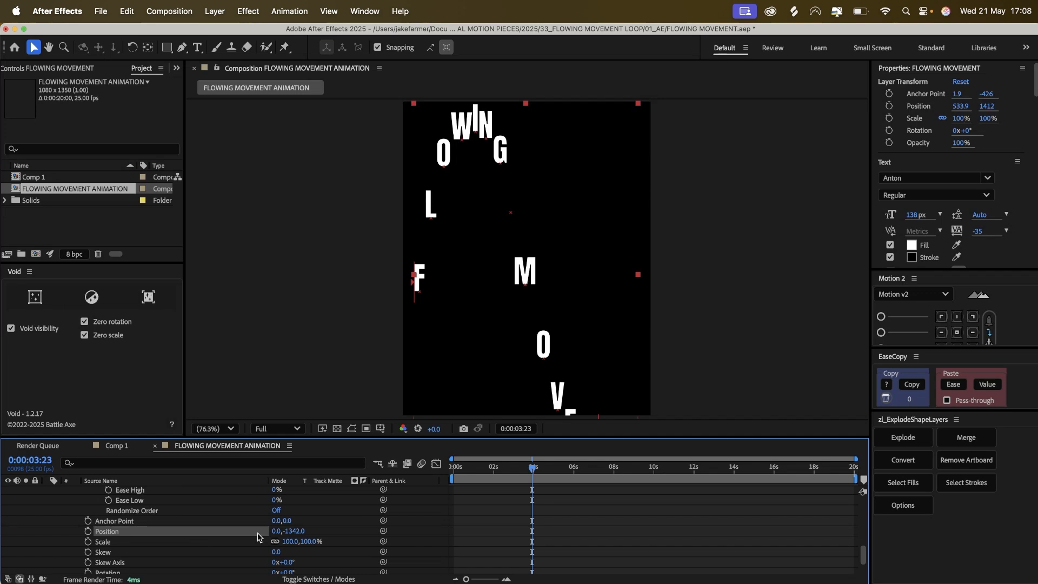
{"action": "double_click", "coordinate": [288, 530]}
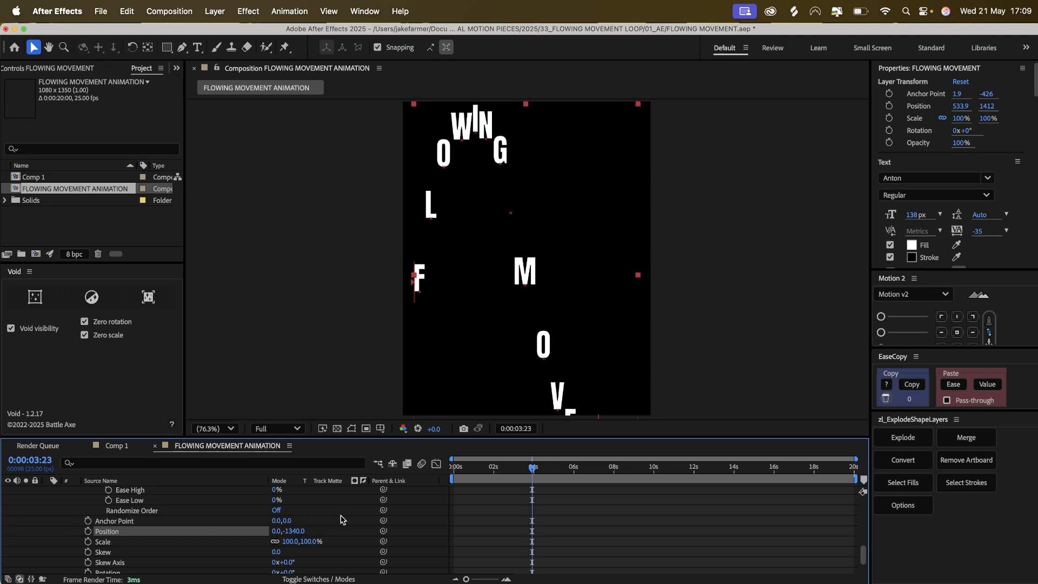
{"action": "mouse_move", "coordinate": [317, 541]}
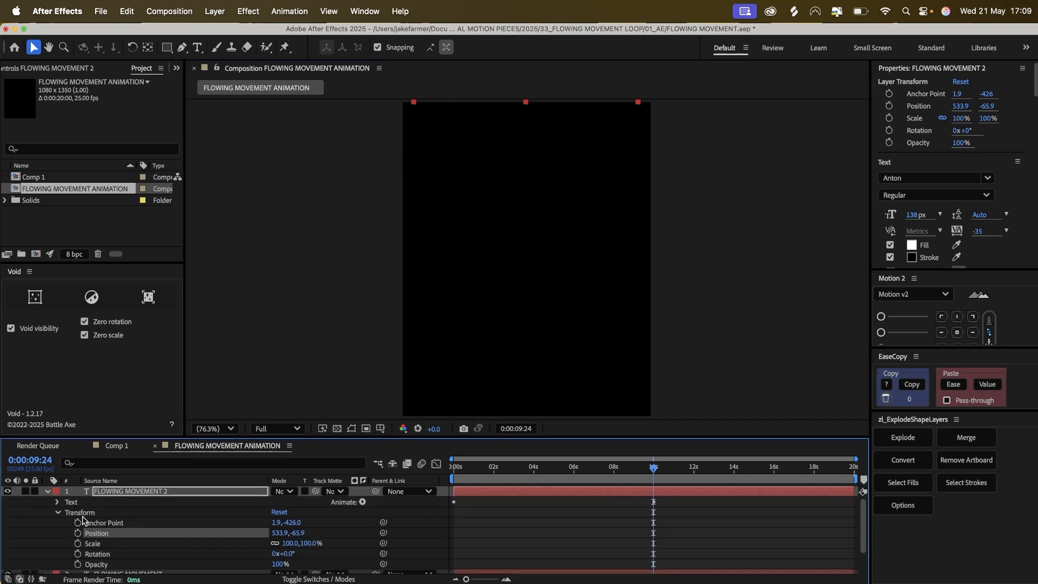
Move FLOWING MOVEMENT 2 to position 533.9,-65.9 and check its animator scale.
{"action": "left_click", "coordinate": [60, 501]}
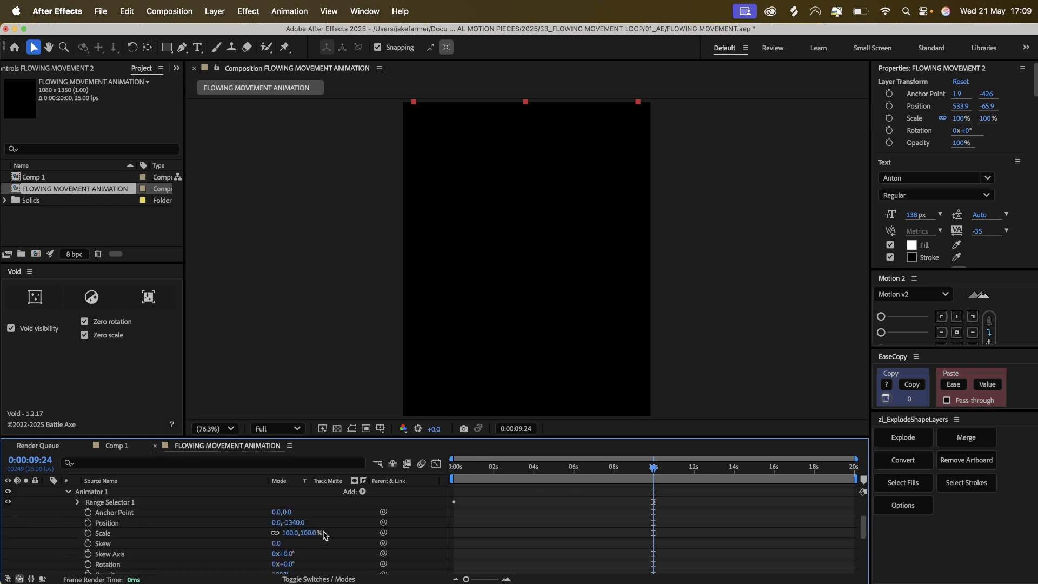
{"action": "double_click", "coordinate": [294, 522]}
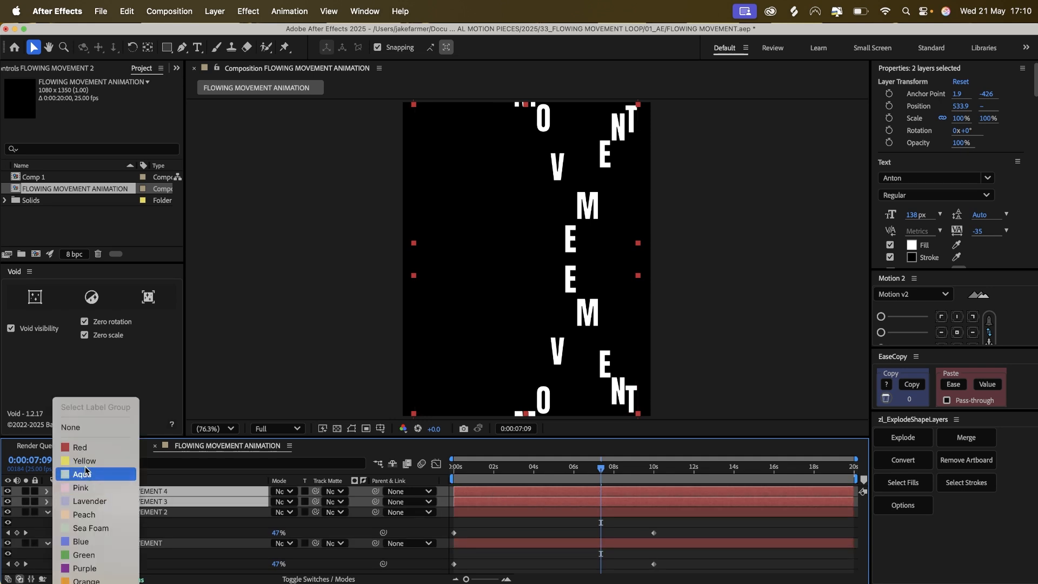
Label layers 3 and 4 yellow and shift their start to about 5 seconds.
{"action": "left_click", "coordinate": [84, 460]}
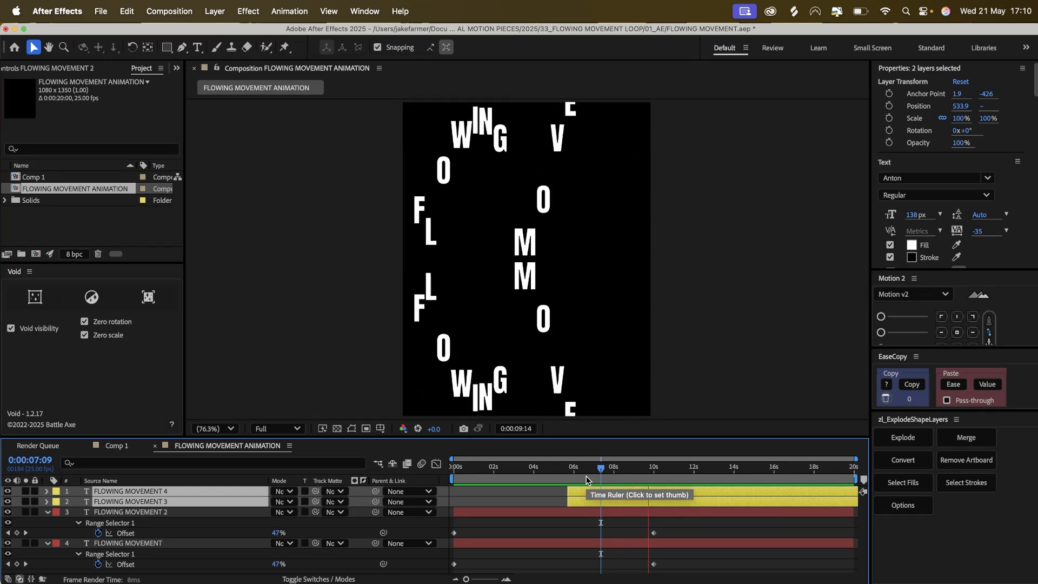
{"action": "left_click_drag", "start_coordinate": [599, 469], "coordinate": [569, 469]}
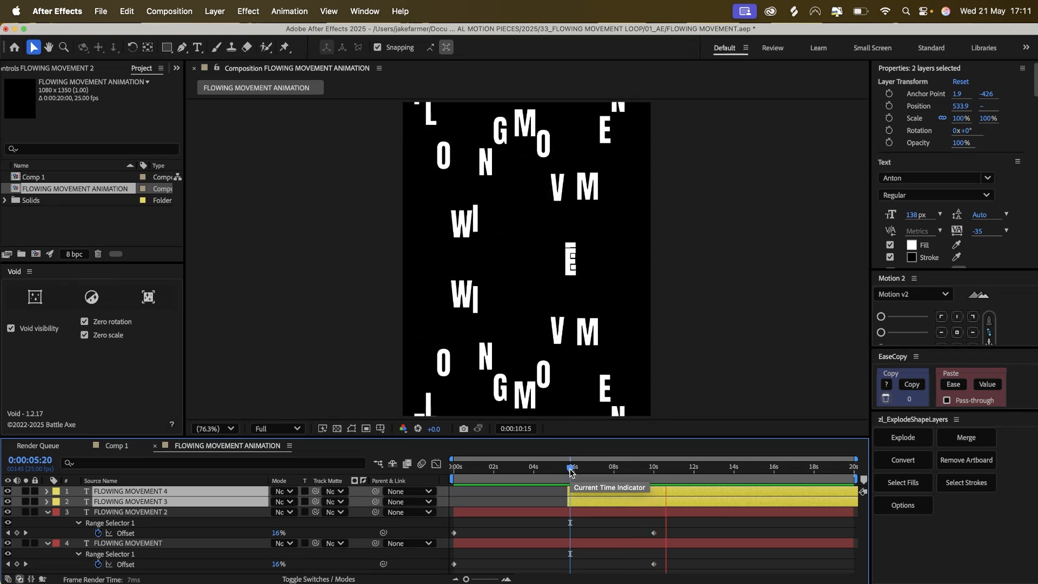
{"action": "left_click_drag", "start_coordinate": [571, 457], "coordinate": [567, 458]}
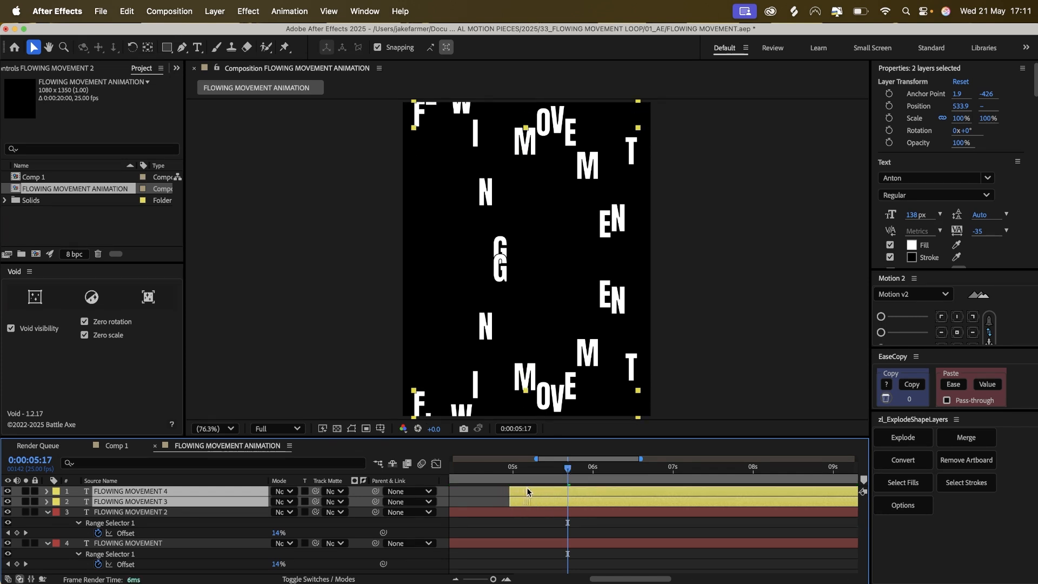
{"action": "left_click_drag", "start_coordinate": [567, 468], "coordinate": [507, 468]}
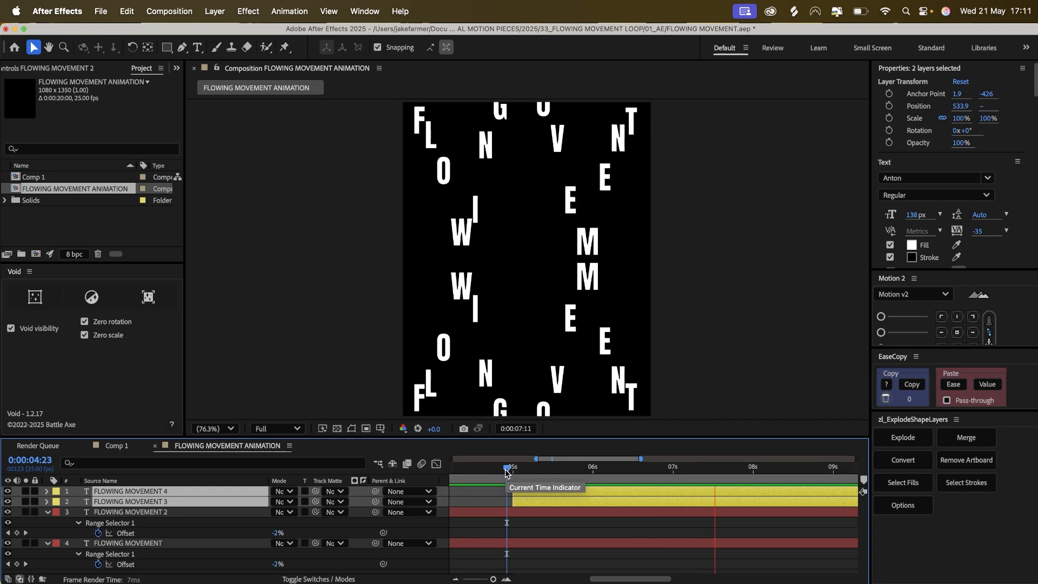
{"action": "left_click_drag", "start_coordinate": [507, 466], "coordinate": [835, 467]}
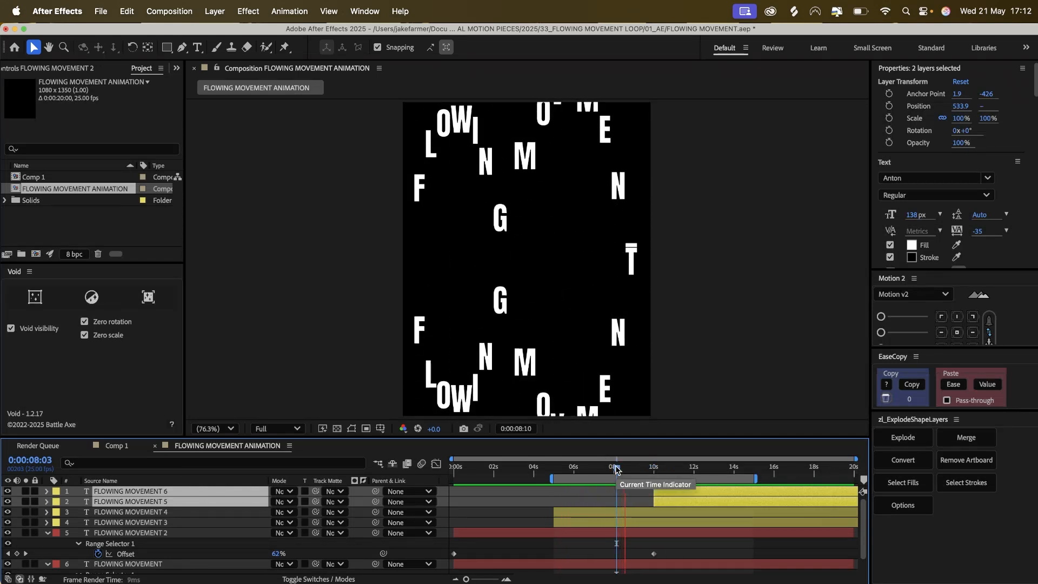
Scrub the timeline to check the staggered copies at several moments, including 5 seconds.
{"action": "left_click_drag", "start_coordinate": [616, 469], "coordinate": [750, 469]}
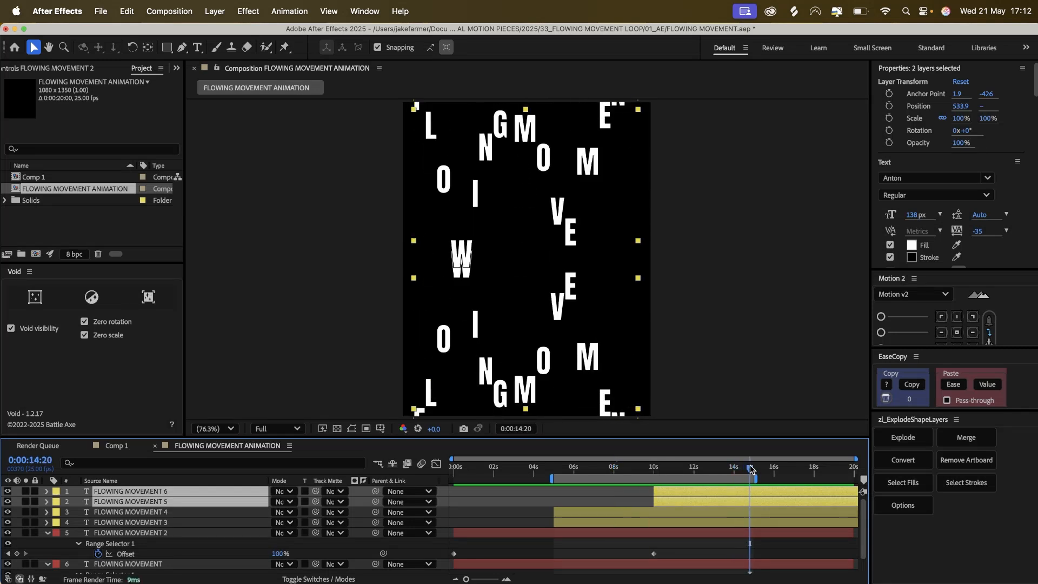
{"action": "left_click_drag", "start_coordinate": [748, 475], "coordinate": [560, 475]}
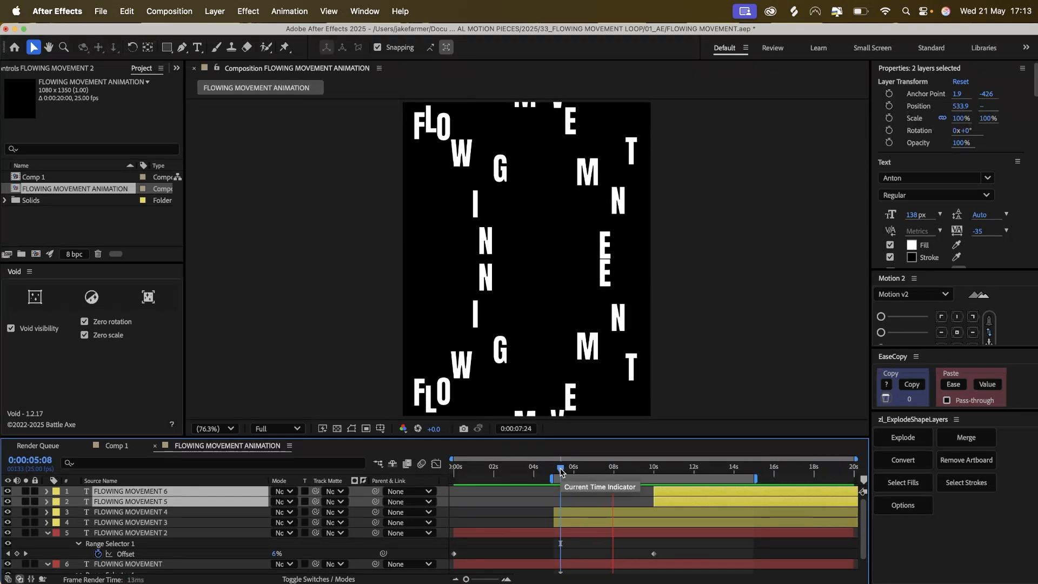
{"action": "left_click", "coordinate": [632, 475]}
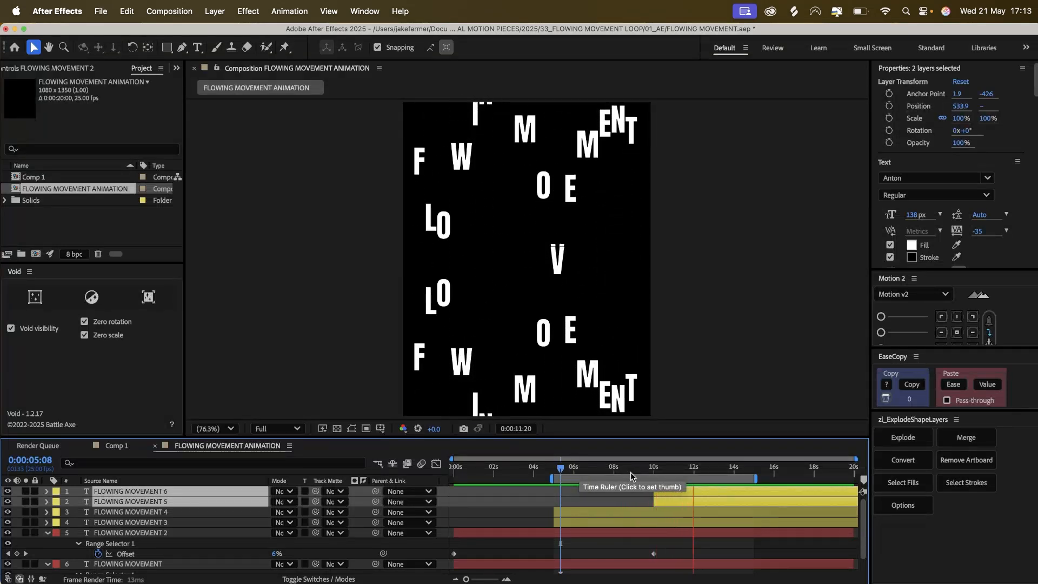
{"action": "left_click", "coordinate": [732, 467]}
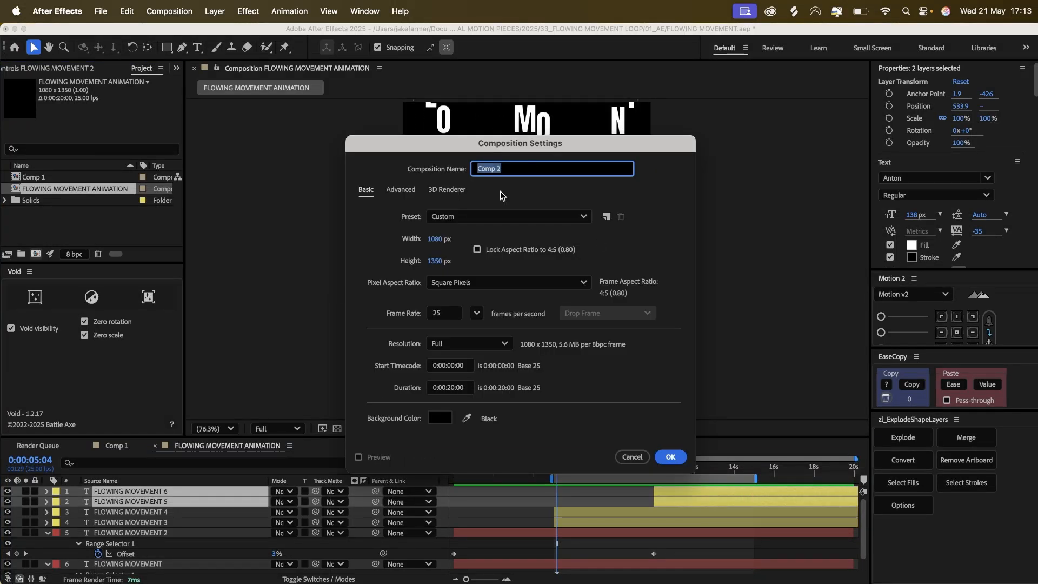
Name the new 1080x1350 composition FLOWING ANIMATION_DEVELOPED and confirm it.
{"action": "type", "text": "FOL"}
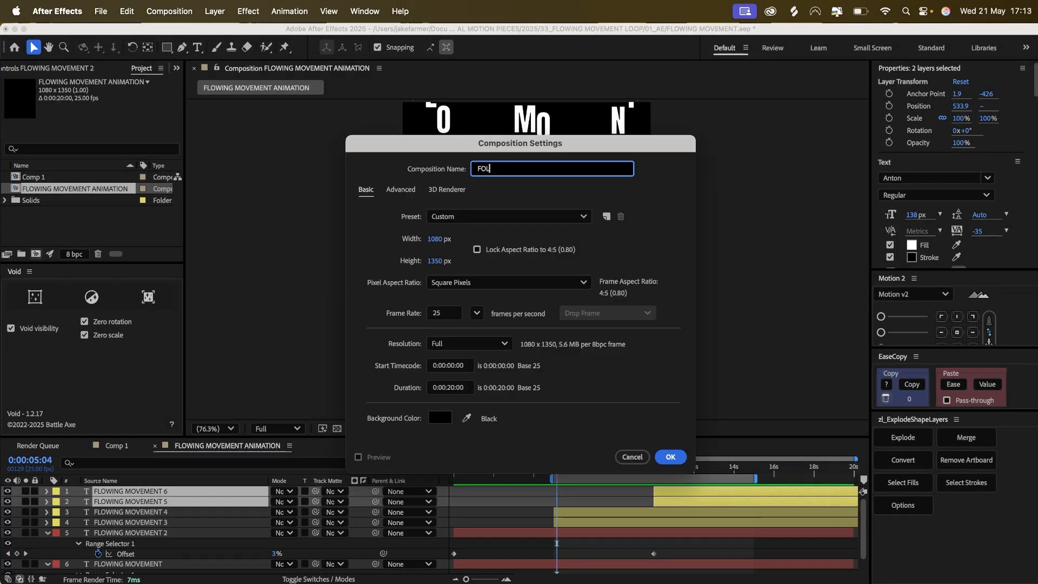
{"action": "type", "text": "FLOWING ANIMA"}
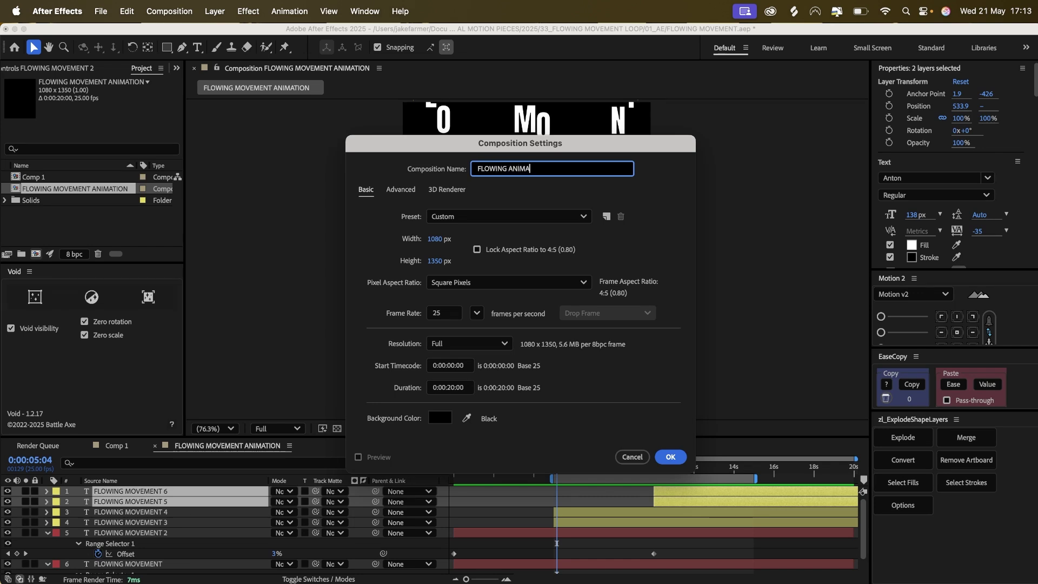
{"action": "type", "text": "TION_DEV"}
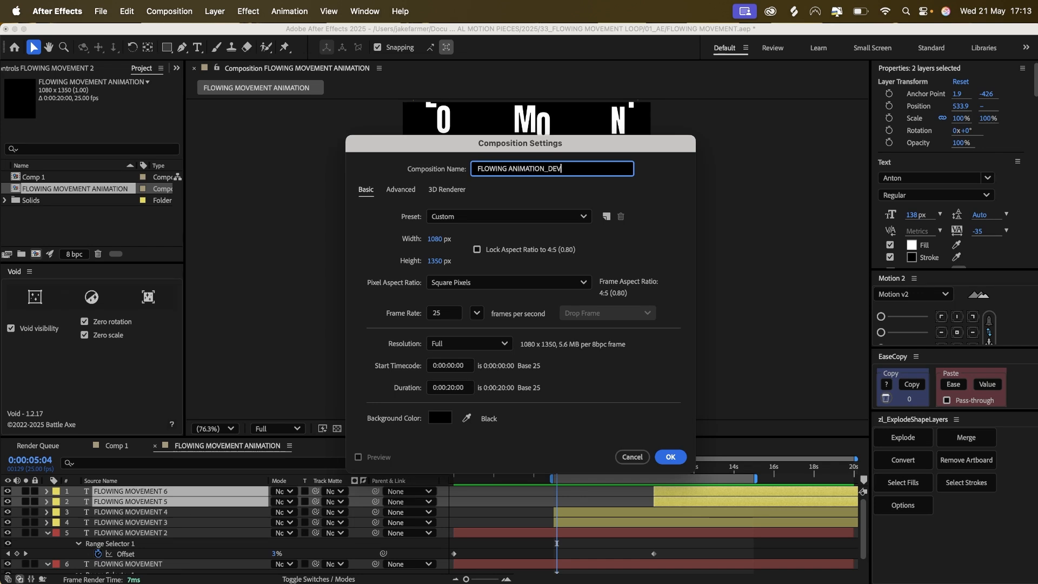
{"action": "type", "text": "ELOPED"}
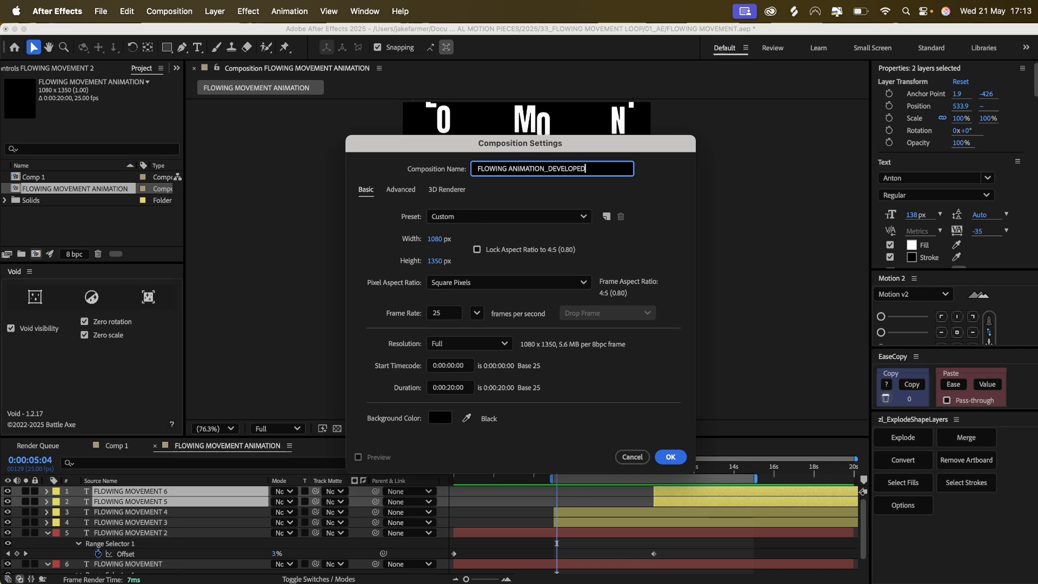
{"action": "left_click", "coordinate": [670, 457]}
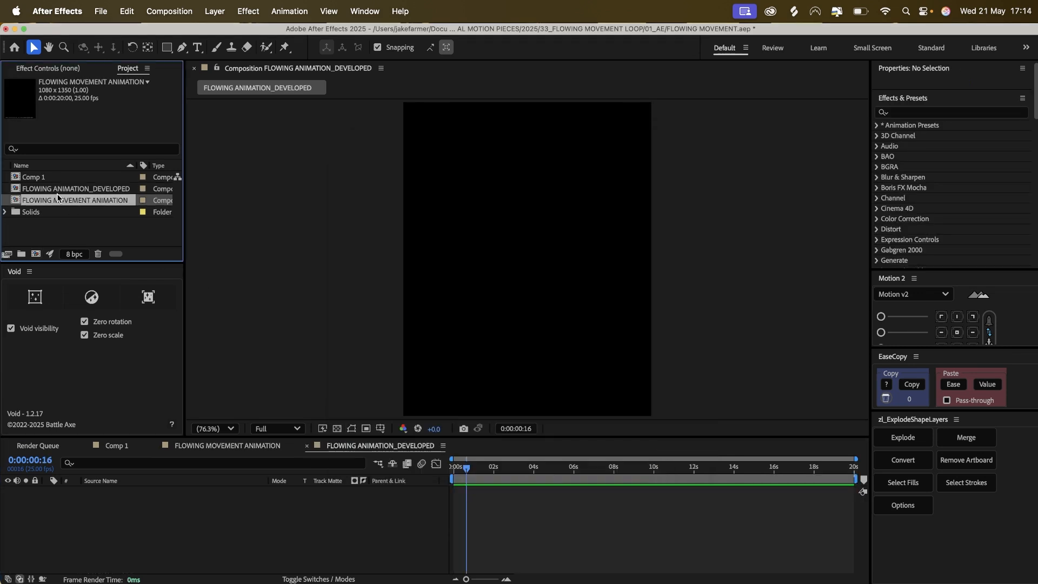
Nest FLOWING MOVEMENT ANIMATION in the new comp and preview another frame.
{"action": "double_click", "coordinate": [75, 200]}
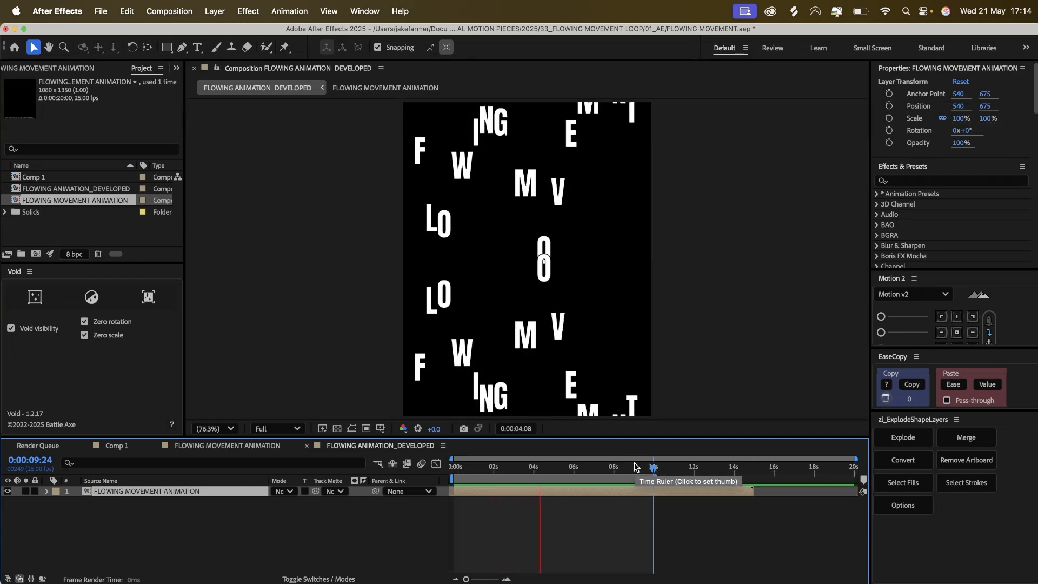
{"action": "left_click", "coordinate": [635, 468]}
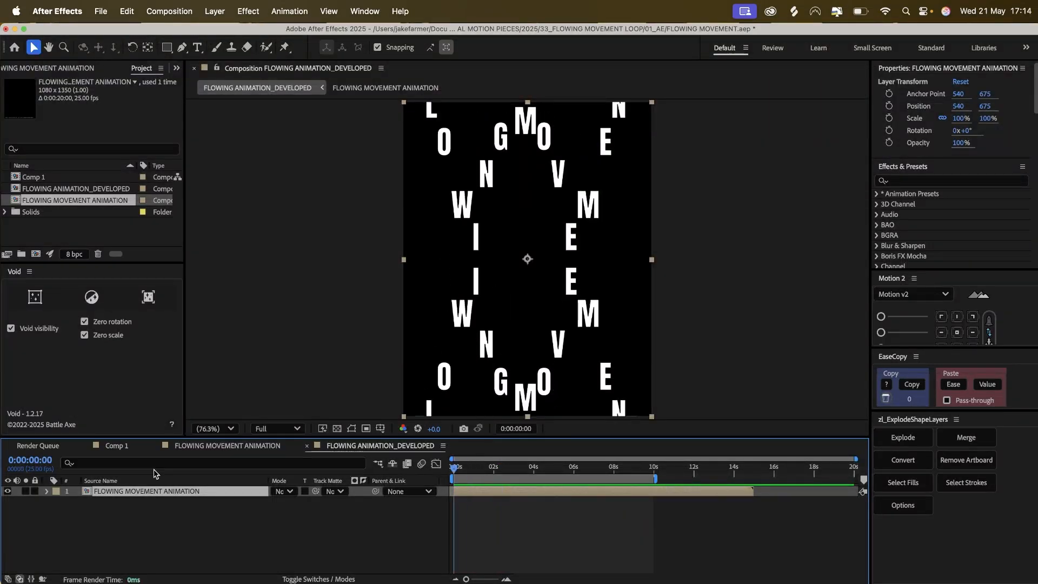
Add a new adjustment layer and apply Echo with Number Of Echoes set to 25.
{"action": "left_click", "coordinate": [248, 12]}
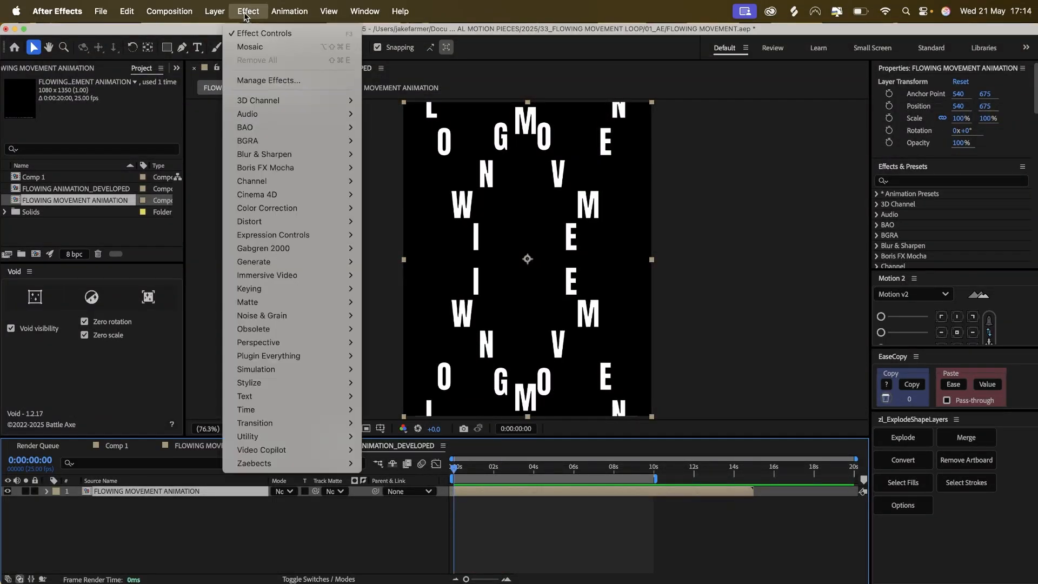
{"action": "left_click", "coordinate": [214, 11]}
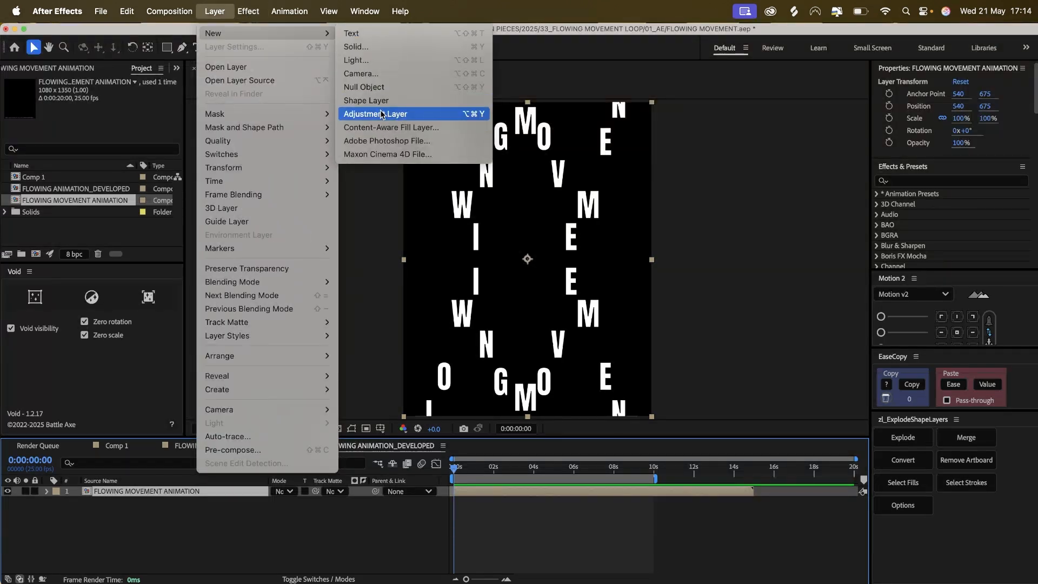
{"action": "left_click", "coordinate": [376, 114]}
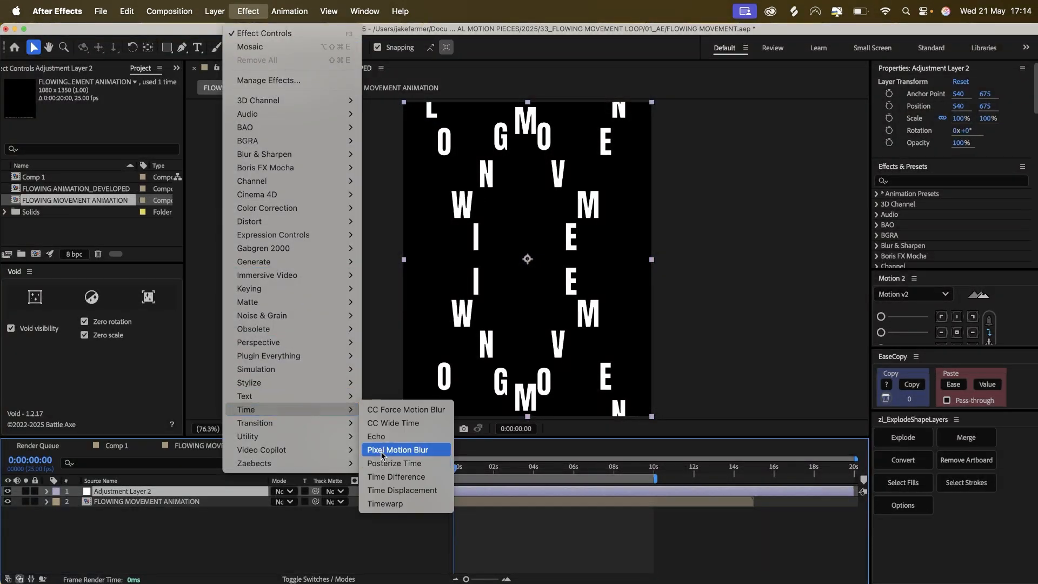
{"action": "left_click", "coordinate": [382, 436]}
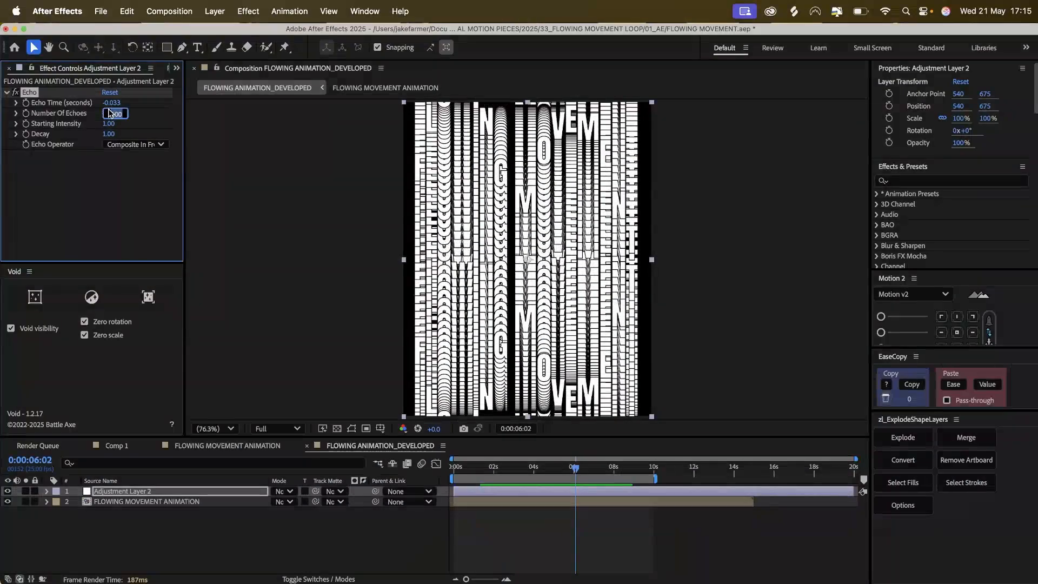
{"action": "type", "text": "25"}
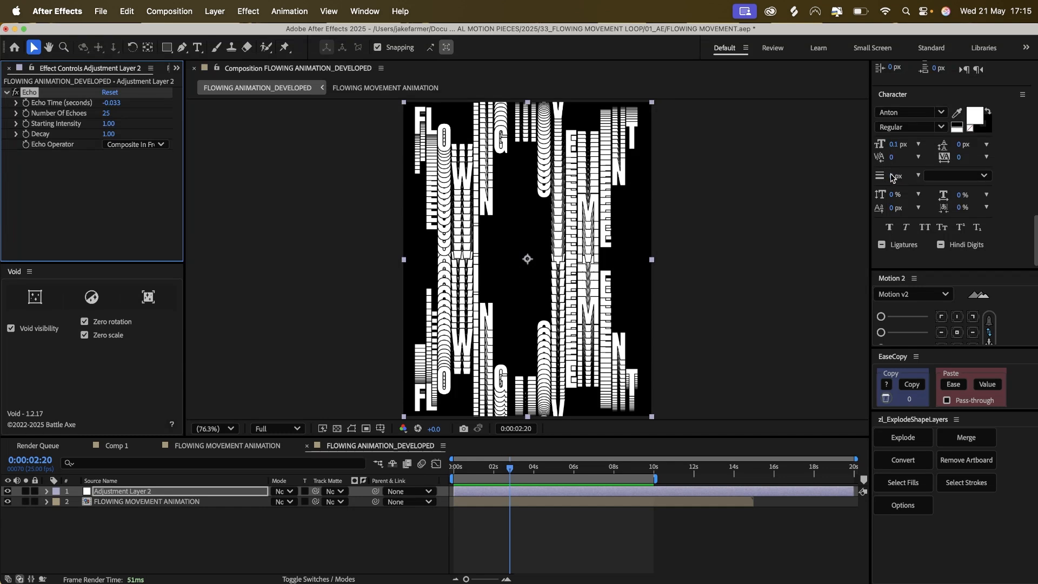
Set Adjustment Layer 2's Echo Operator to Composite In Front with 25 echoes.
{"action": "left_click", "coordinate": [145, 501]}
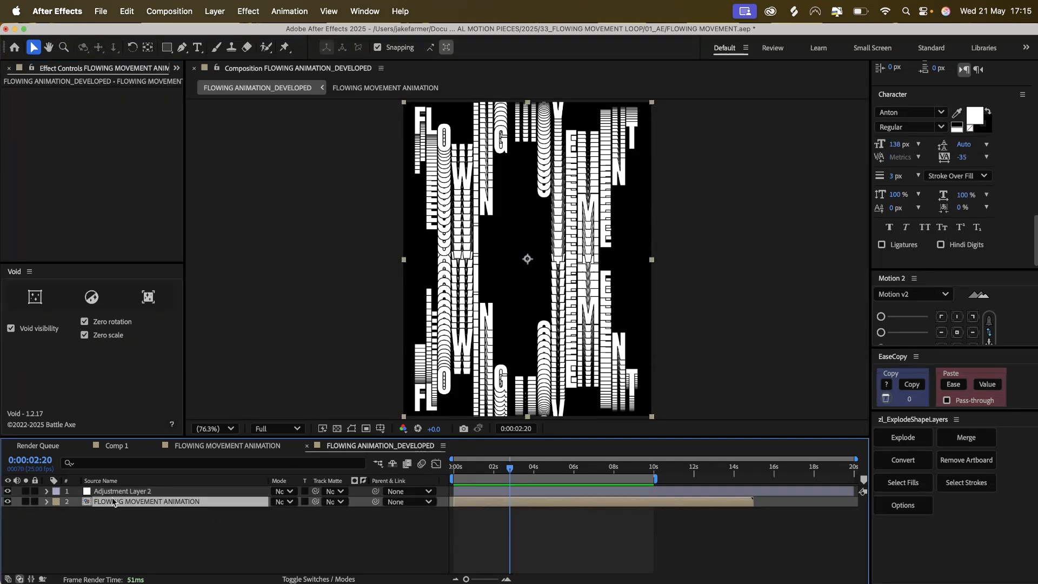
{"action": "left_click", "coordinate": [135, 144]}
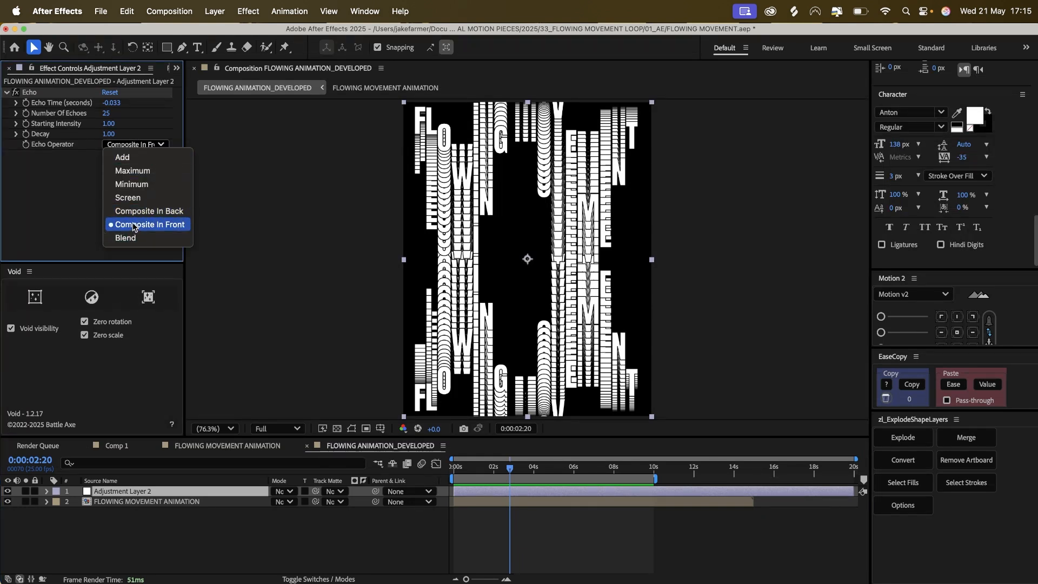
{"action": "left_click", "coordinate": [147, 225]}
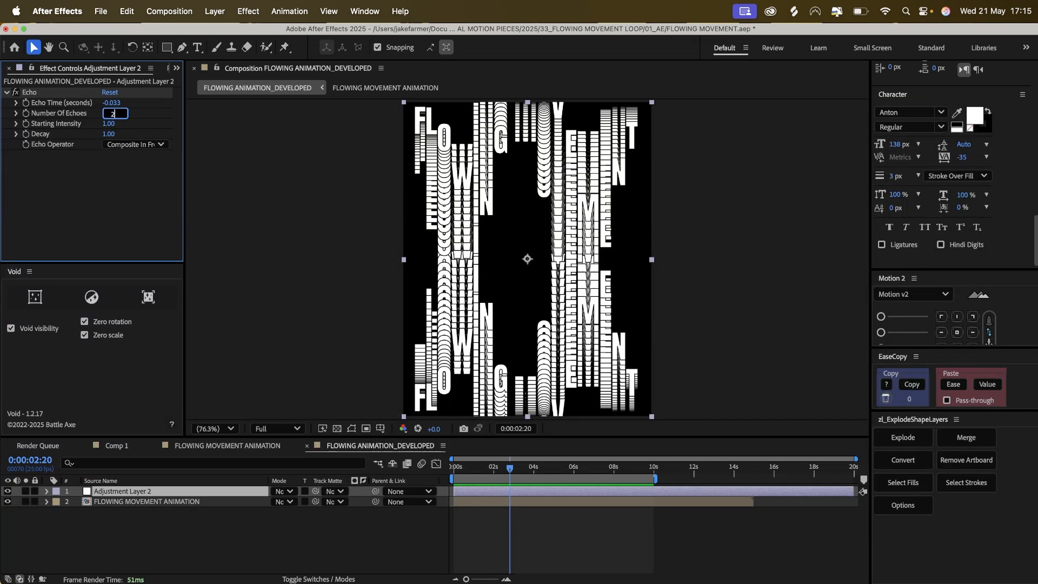
{"action": "type", "text": "25"}
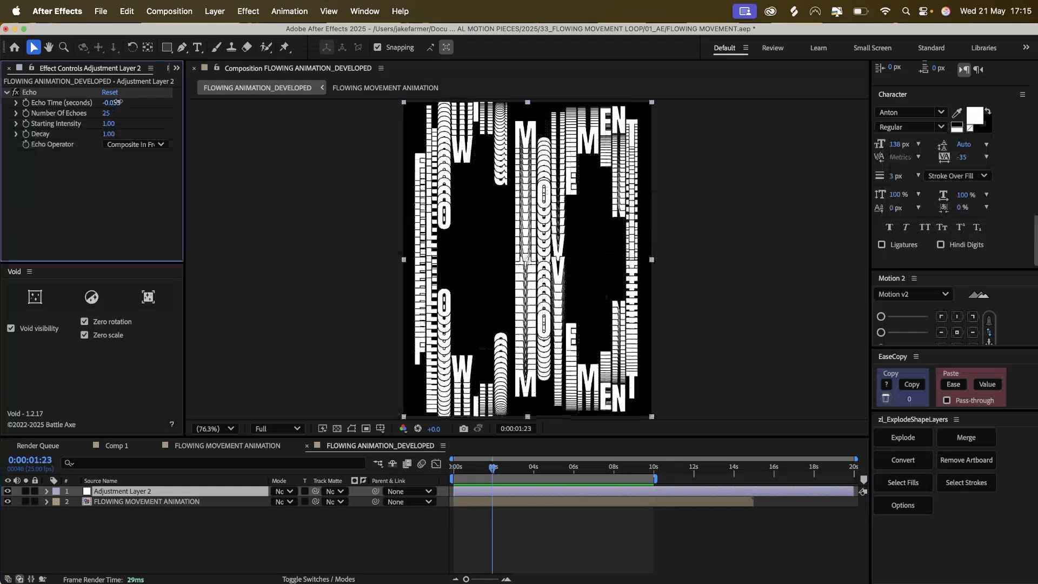
{"action": "left_click", "coordinate": [110, 103]}
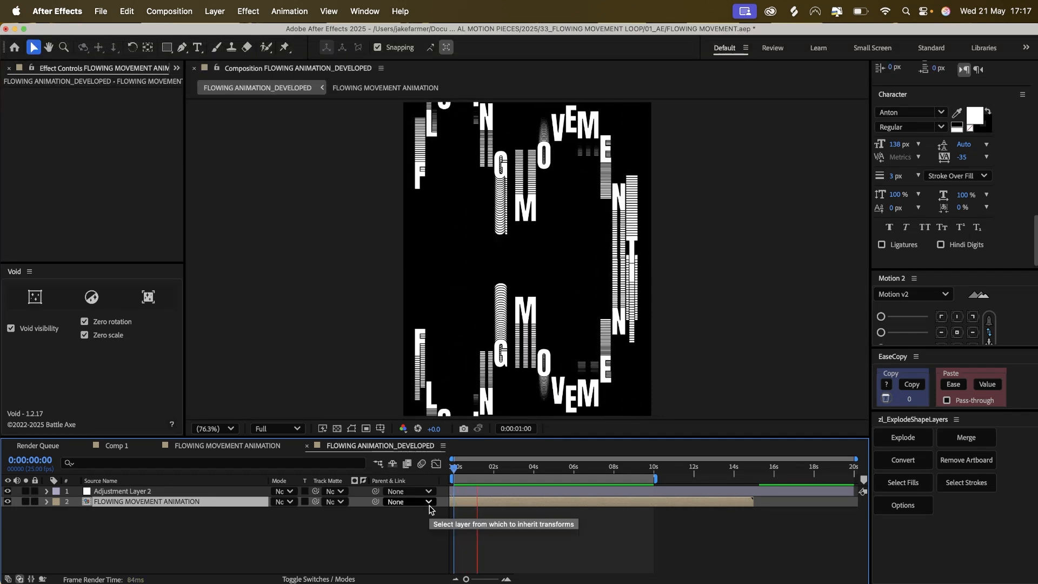
Scrub partway into the animation and enter 139 in the adjustment layer's Echo settings.
{"action": "left_click", "coordinate": [640, 481]}
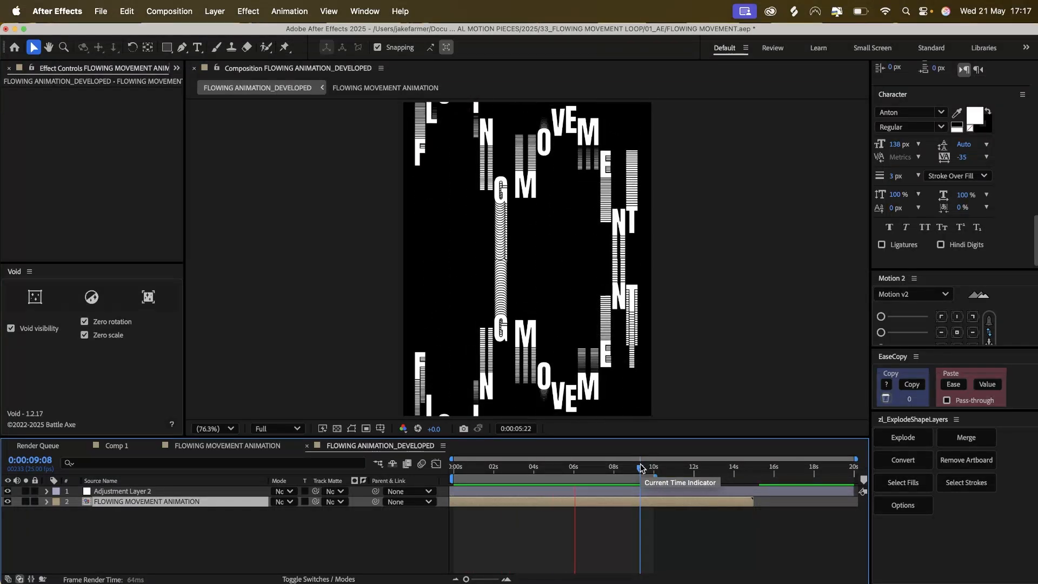
{"action": "left_click_drag", "start_coordinate": [639, 468], "coordinate": [653, 468]}
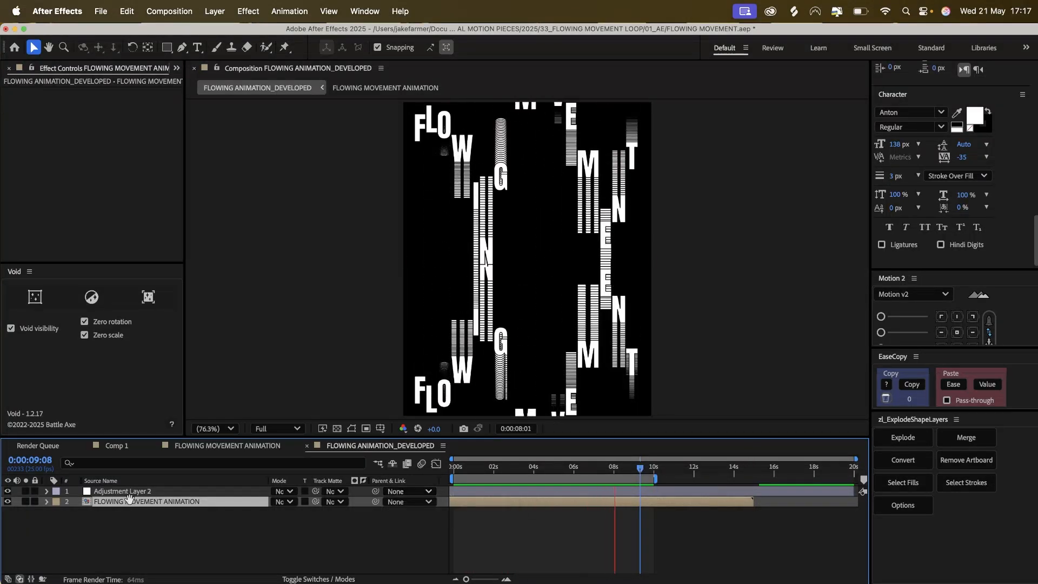
{"action": "left_click", "coordinate": [123, 490]}
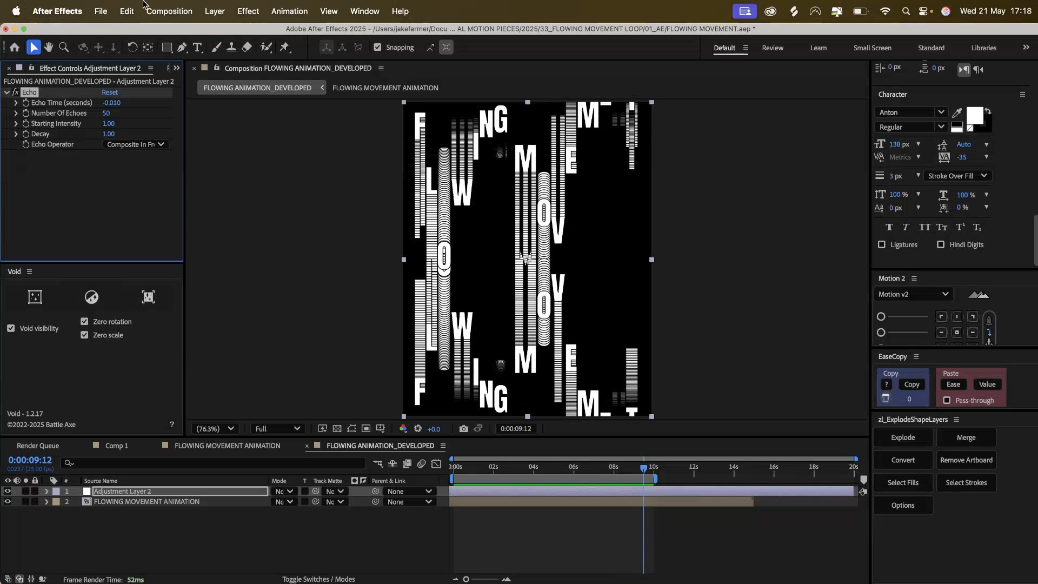
{"action": "type", "text": "139"}
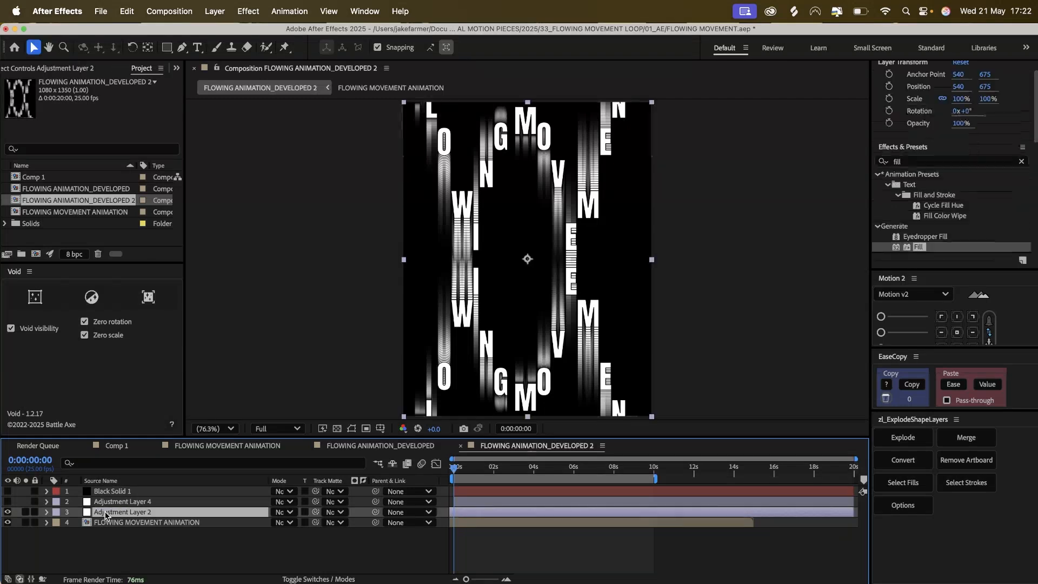
Set the FLOWING MOVEMENT ANIMATION layer's Echo decay to 0.85.
{"action": "left_click", "coordinate": [122, 512]}
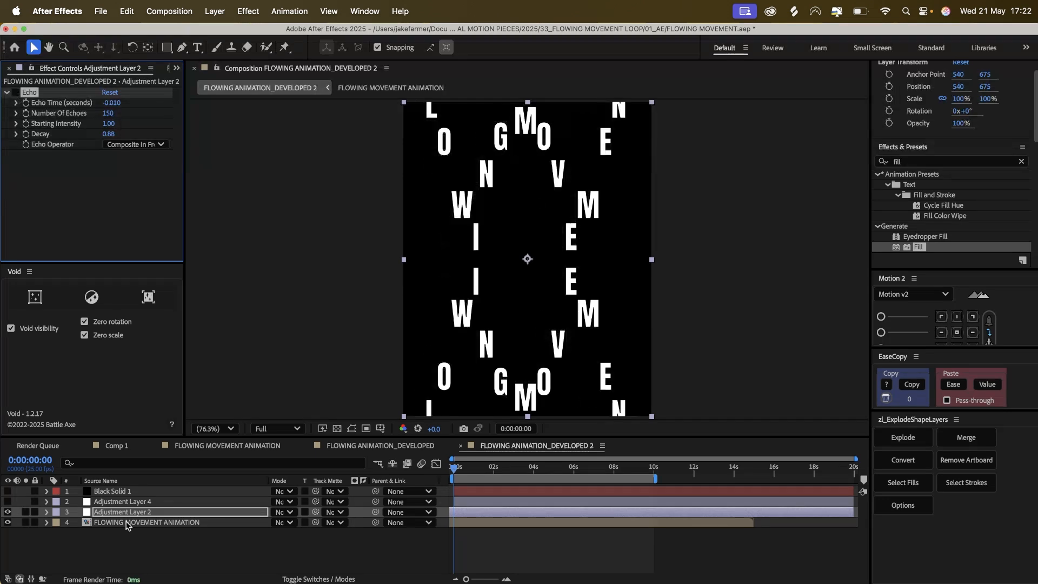
{"action": "left_click", "coordinate": [130, 522]}
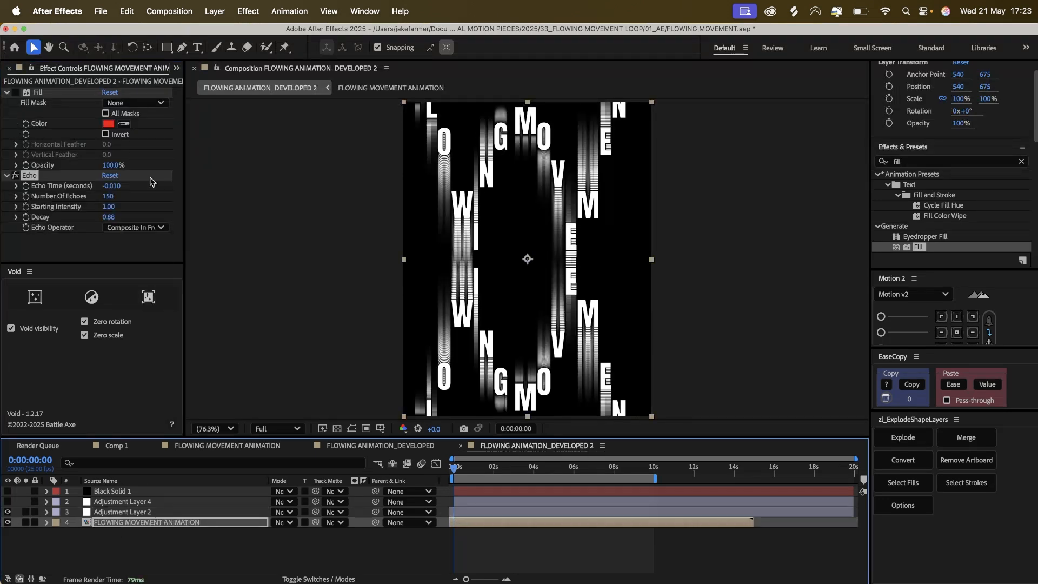
{"action": "left_click", "coordinate": [108, 217]}
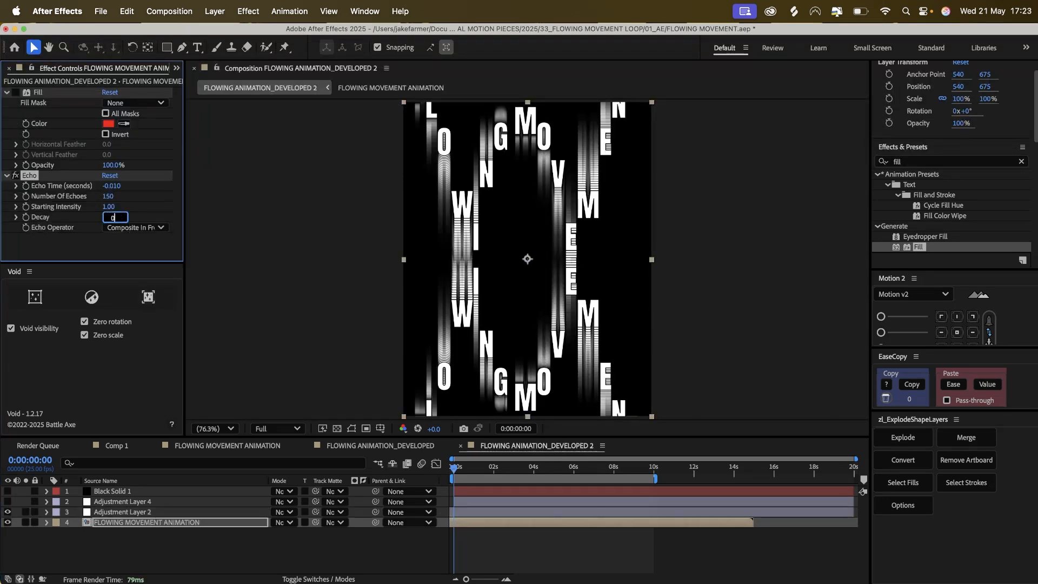
{"action": "type", "text": "0.85"}
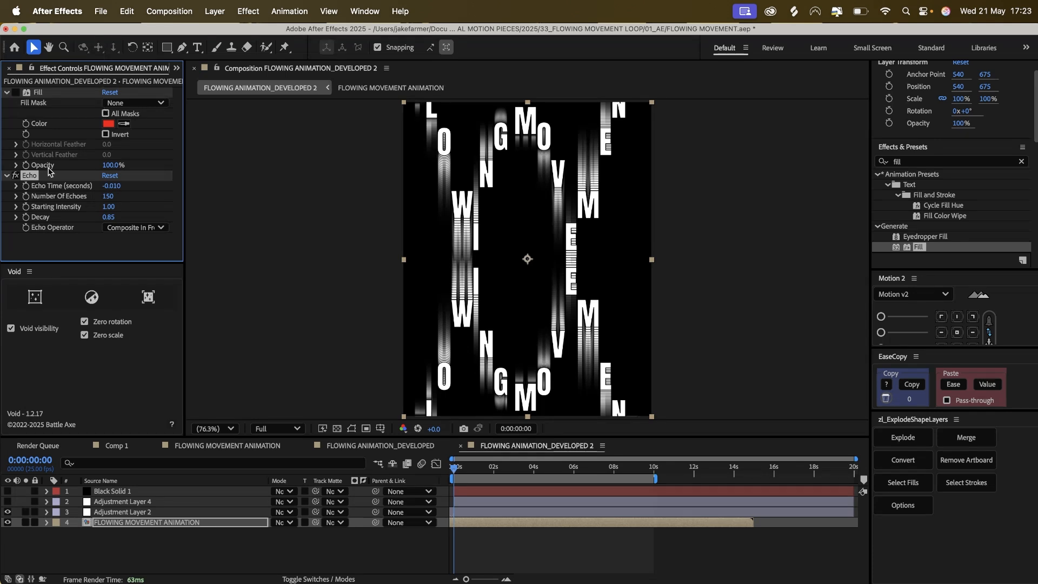
{"action": "left_click", "coordinate": [6, 92]}
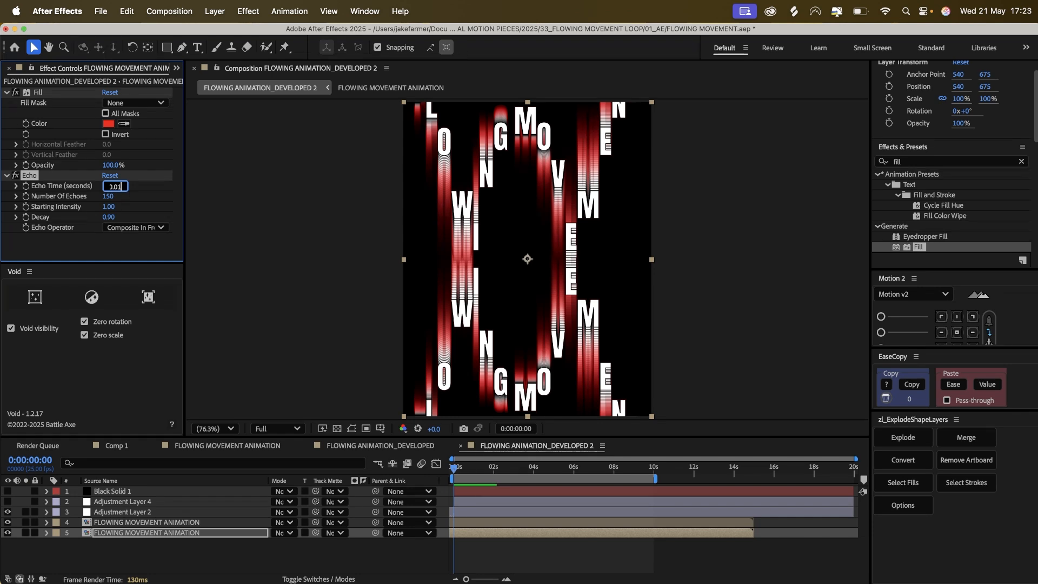
Set Echo Time to -0.015 and duplicate the letter animation layer again.
{"action": "type", "text": "-0.015"}
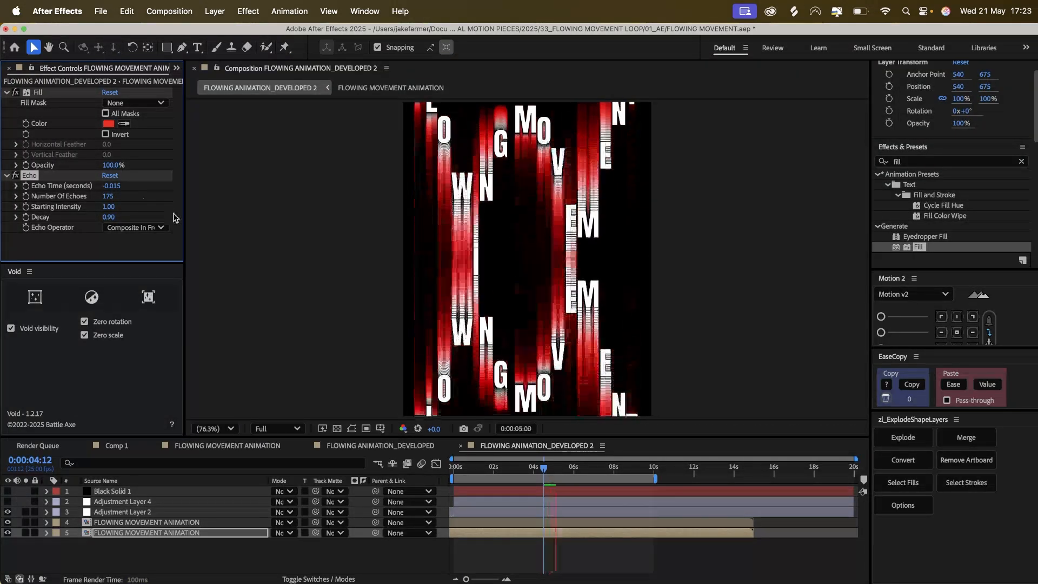
{"action": "left_click", "coordinate": [562, 479]}
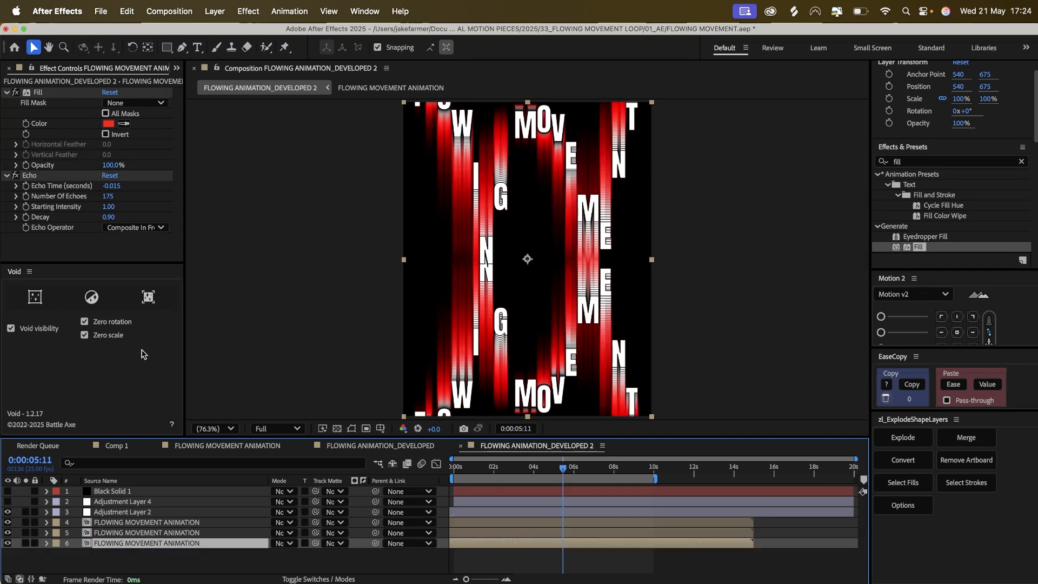
Give the newest letter layer 200 echoes, -0.020 echo time and 0.92 decay.
{"action": "left_click", "coordinate": [108, 123]}
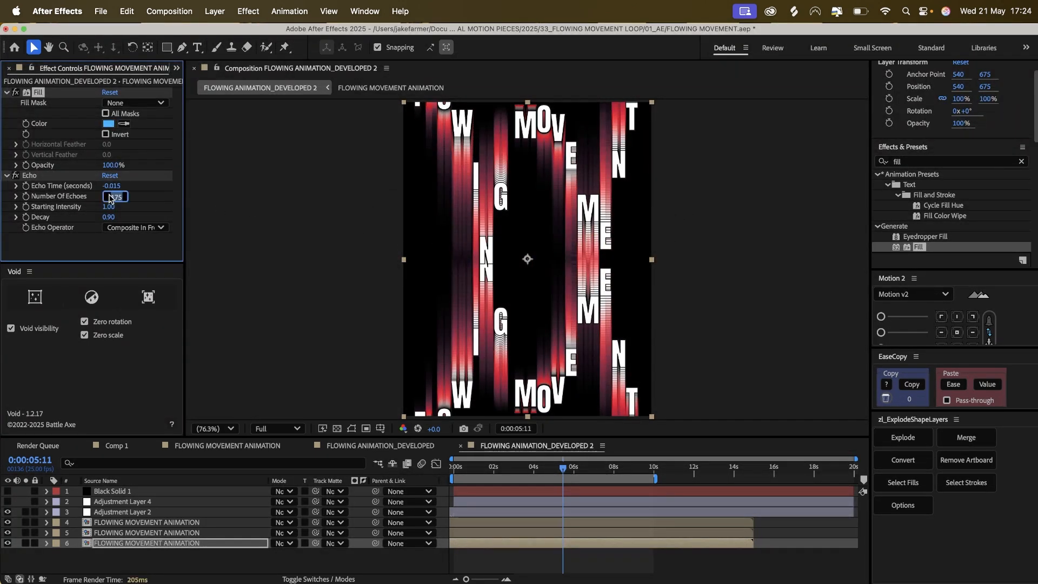
{"action": "type", "text": "200"}
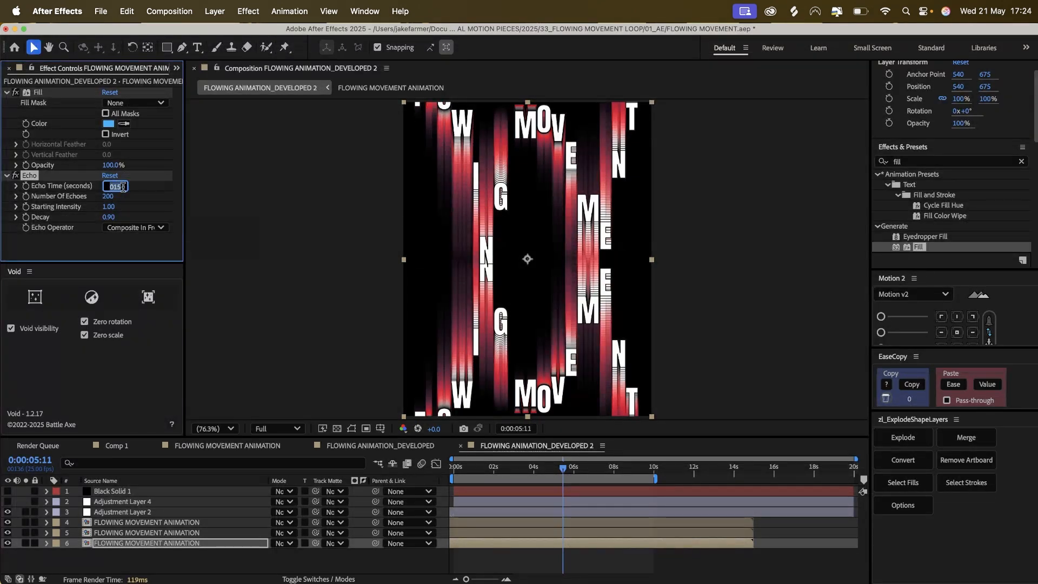
{"action": "type", "text": "0.020"}
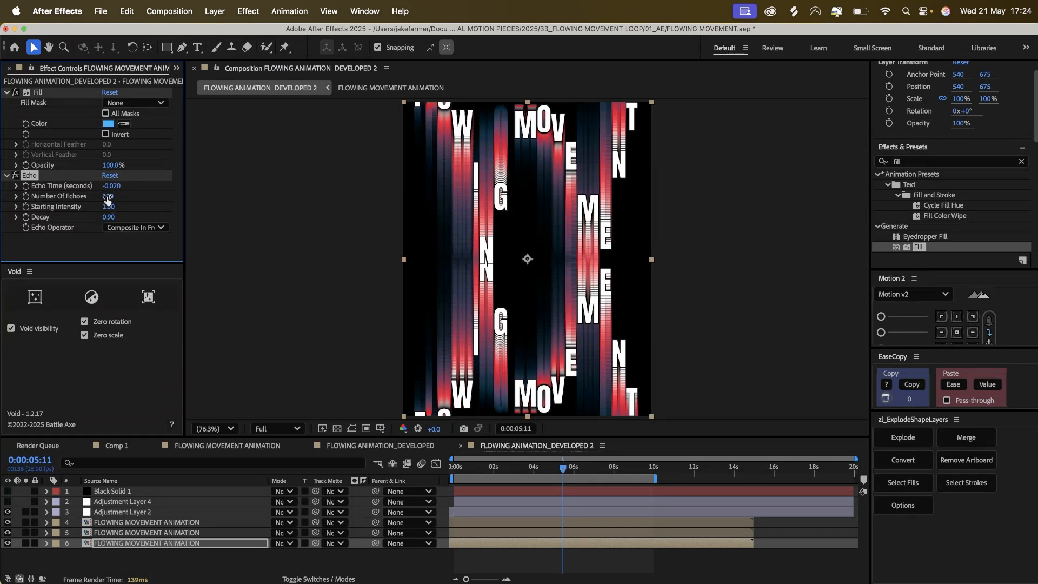
{"action": "left_click", "coordinate": [108, 217]}
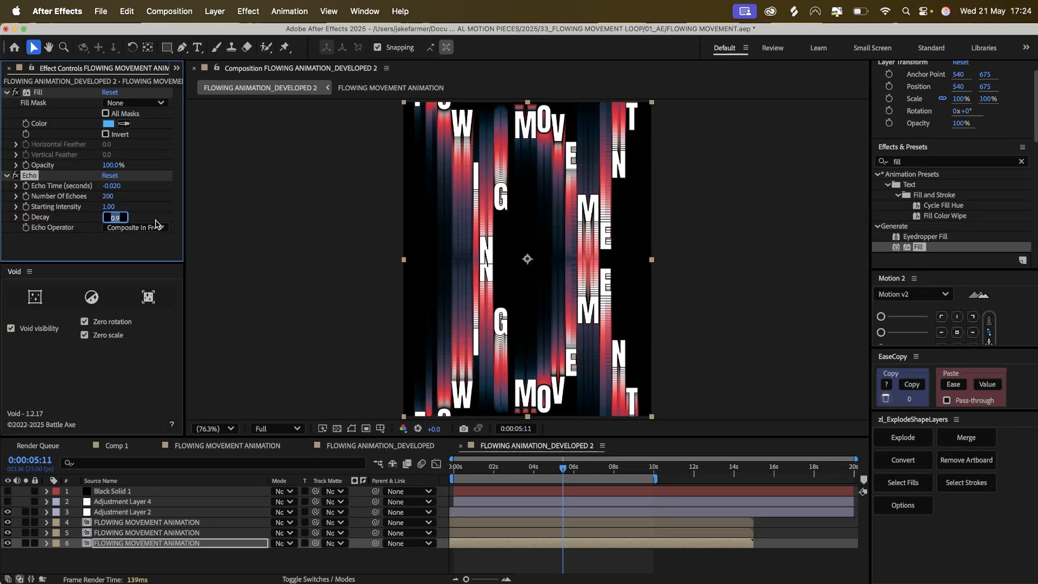
{"action": "type", "text": "0.95"}
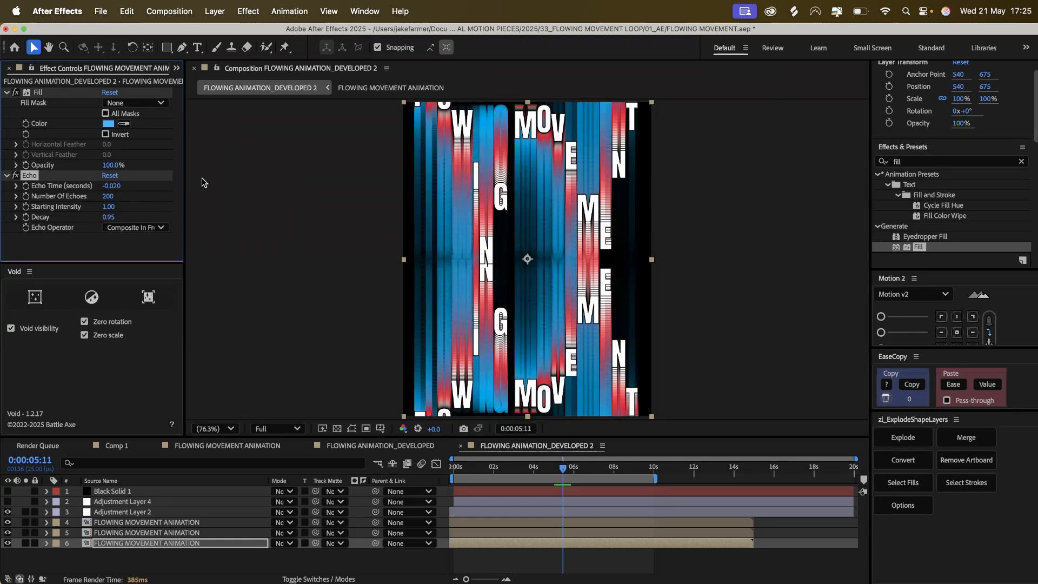
{"action": "left_click", "coordinate": [109, 217]}
{"action": "type", "text": "0.92"}
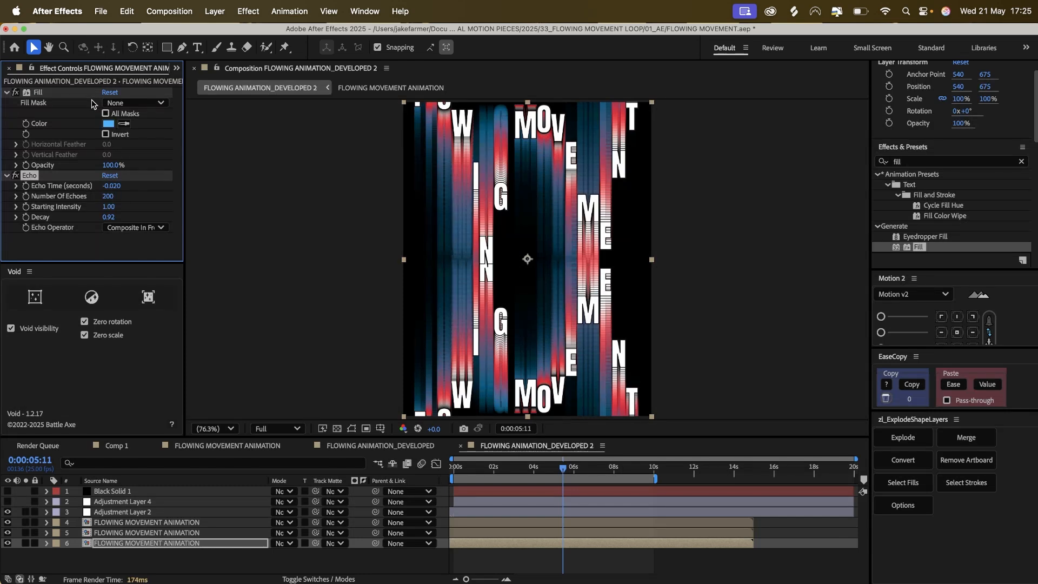
{"action": "left_click", "coordinate": [108, 123]}
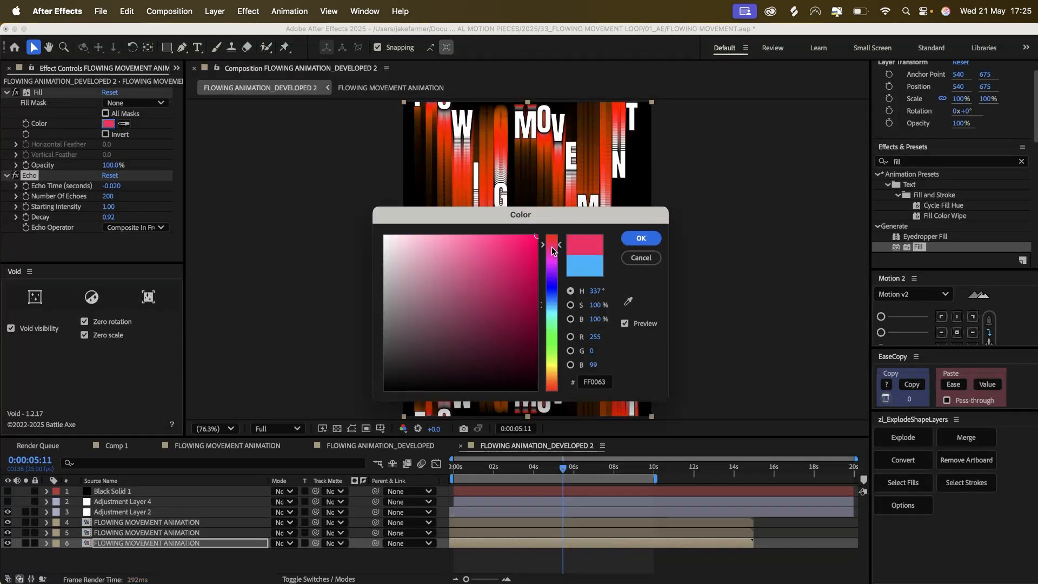
Set the fill to magenta FF00C5 and switch layer 5's mode to Difference.
{"action": "left_click_drag", "start_coordinate": [552, 248], "coordinate": [552, 257]}
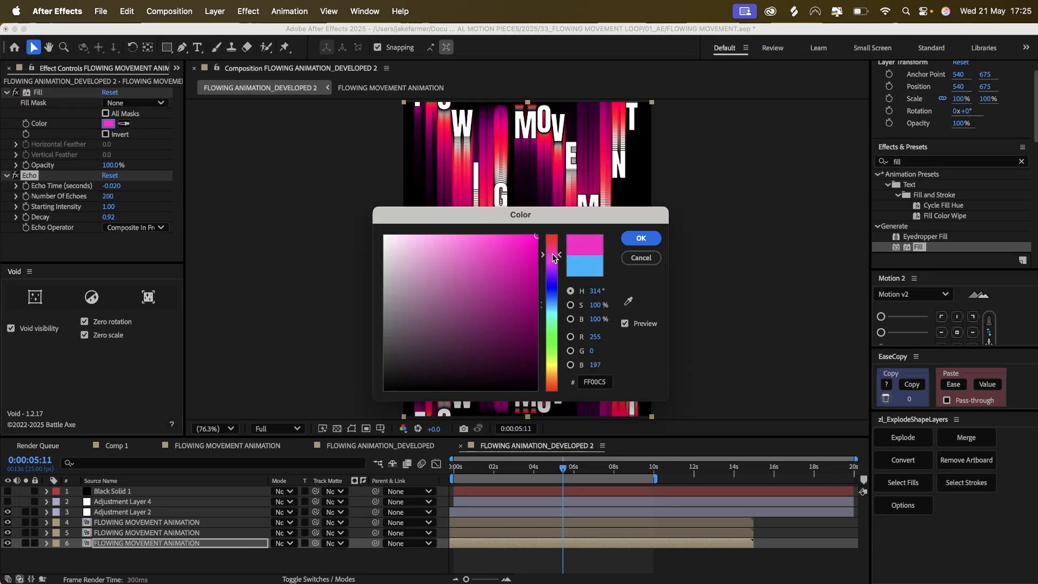
{"action": "left_click", "coordinate": [640, 238]}
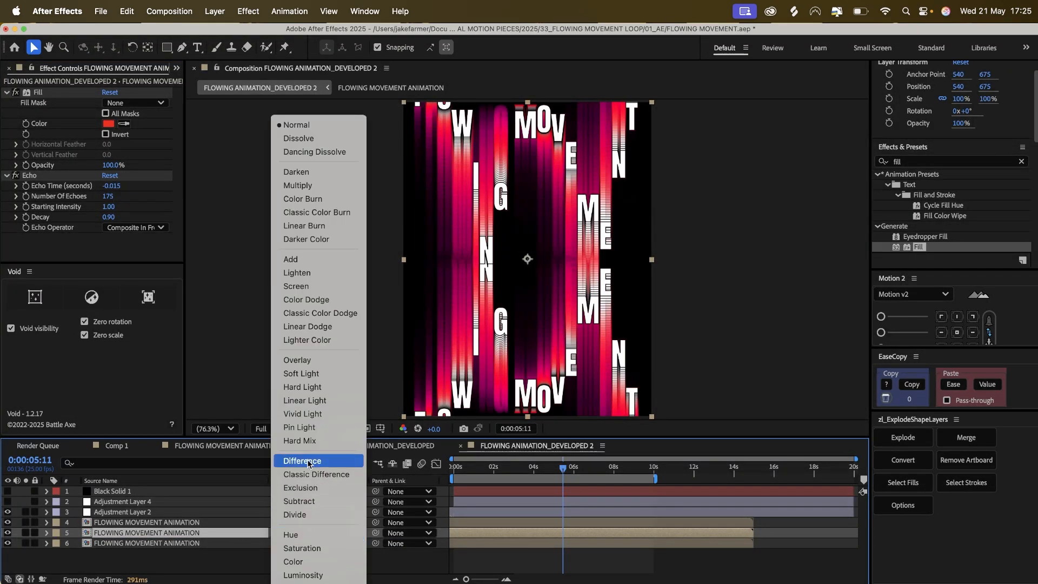
{"action": "left_click", "coordinate": [302, 461]}
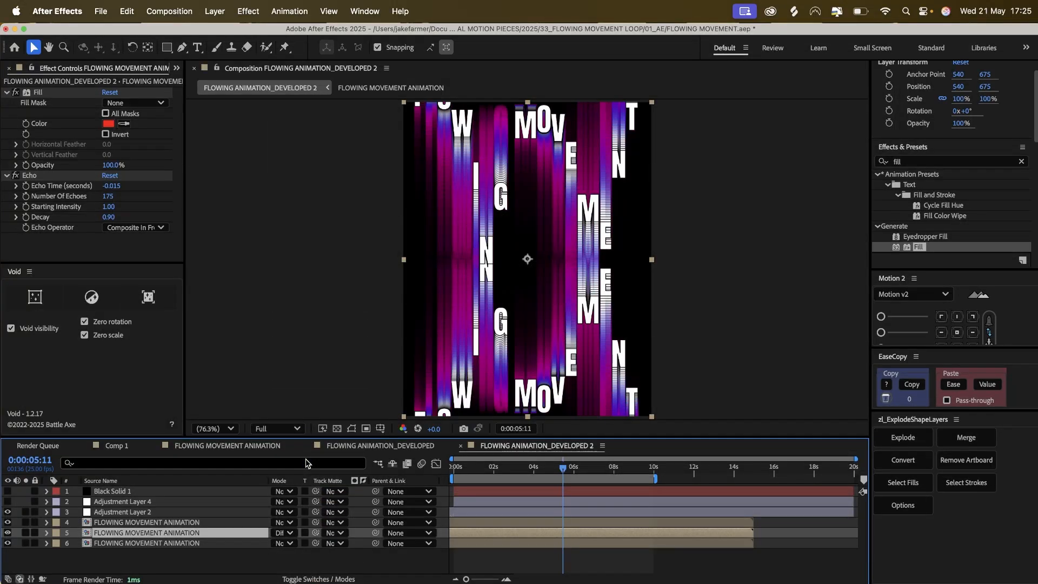